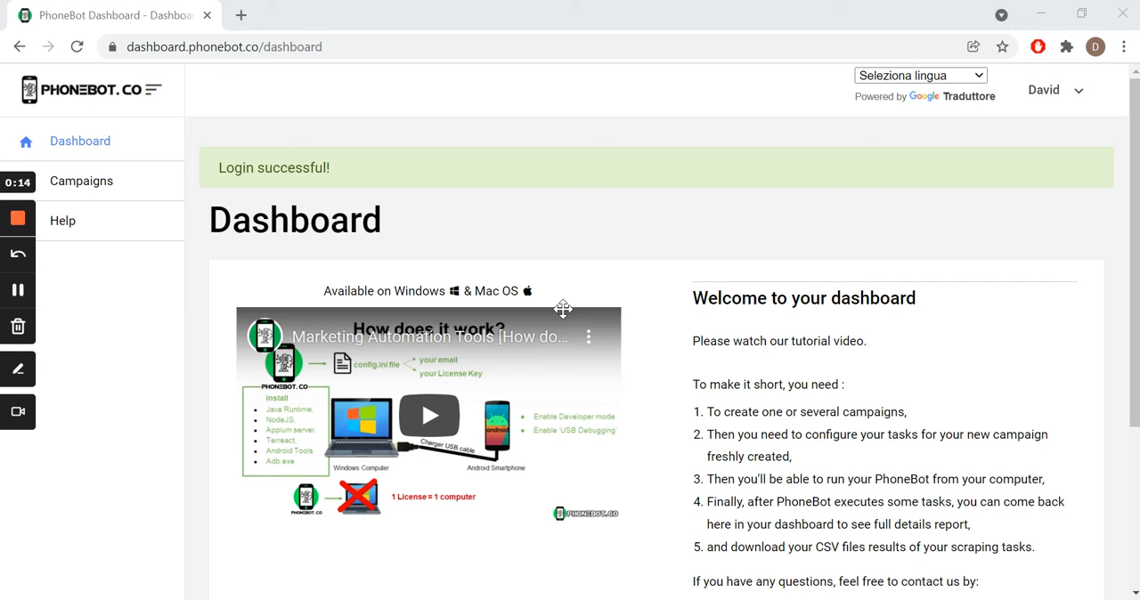
{"action": "mouse_move", "coordinate": [328, 216]}
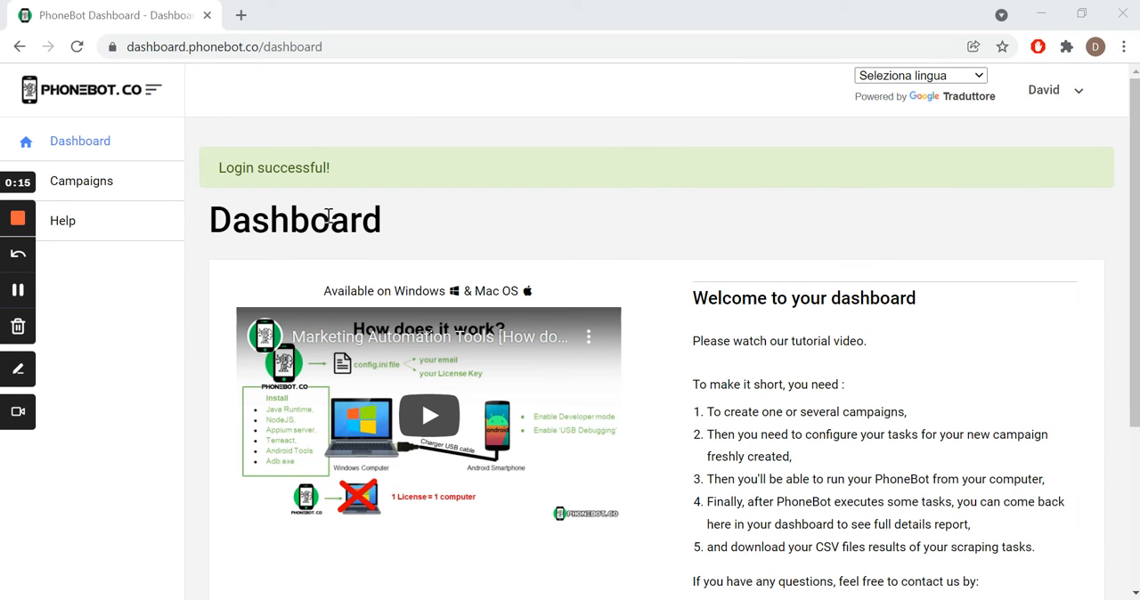
{"action": "mouse_move", "coordinate": [618, 246]}
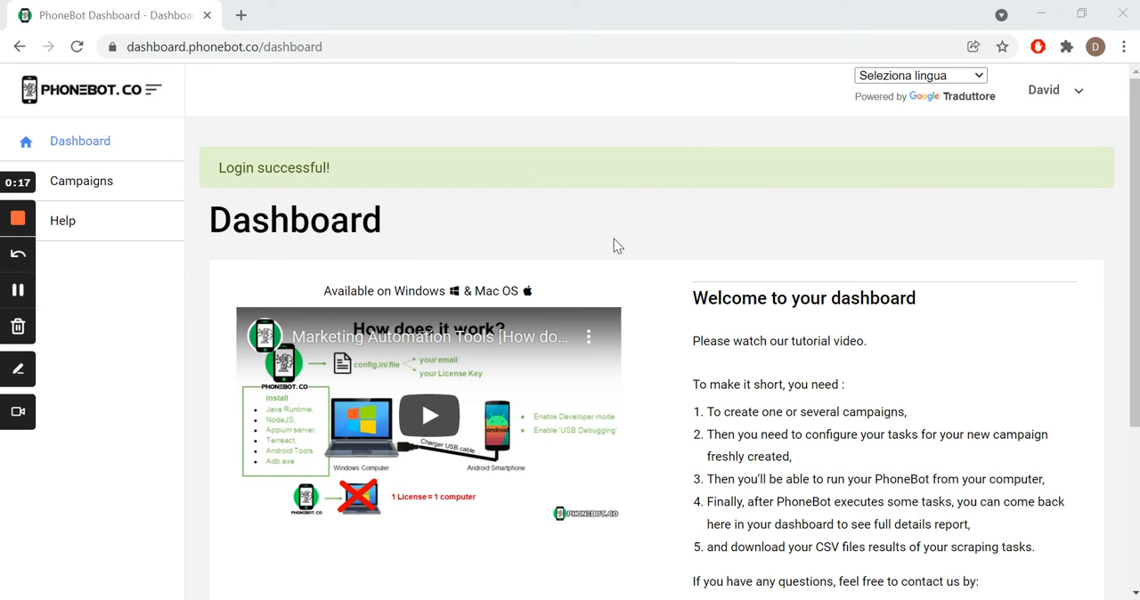
{"action": "mouse_move", "coordinate": [146, 209]}
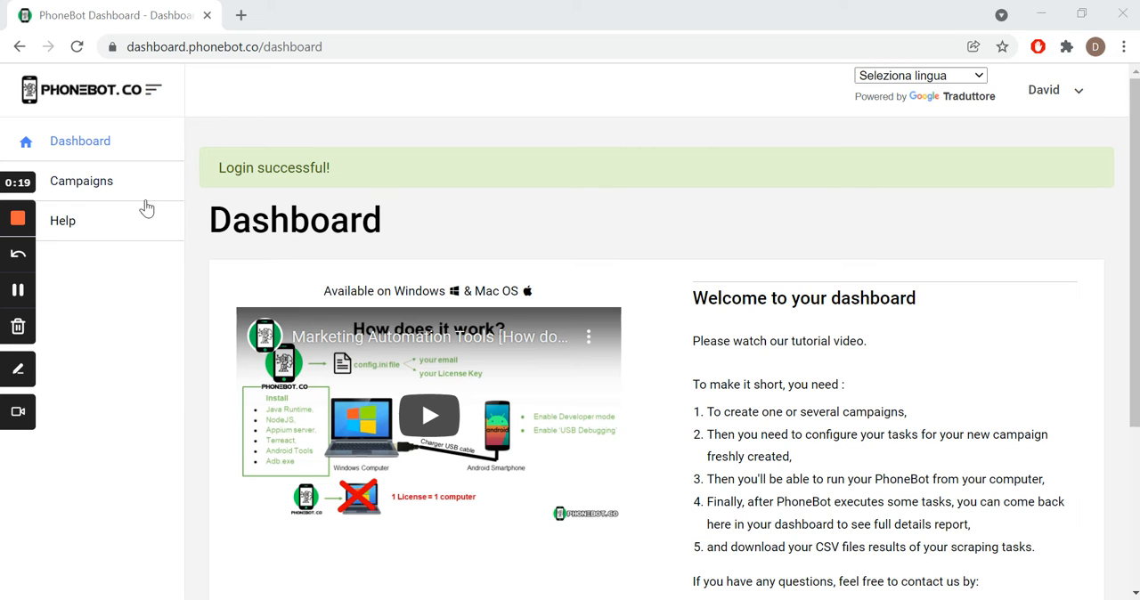
- Go to the Campaigns list from the welcome dashboard
{"action": "left_click", "coordinate": [82, 182]}
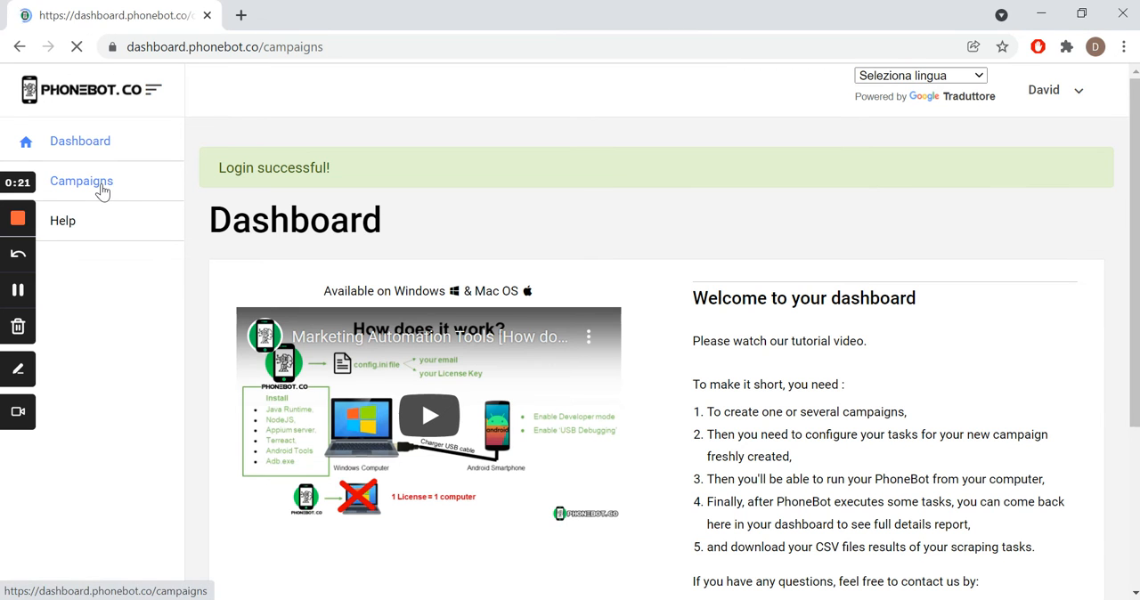
- Open Sample Campaign from the campaigns table for editing
{"action": "left_click", "coordinate": [82, 182]}
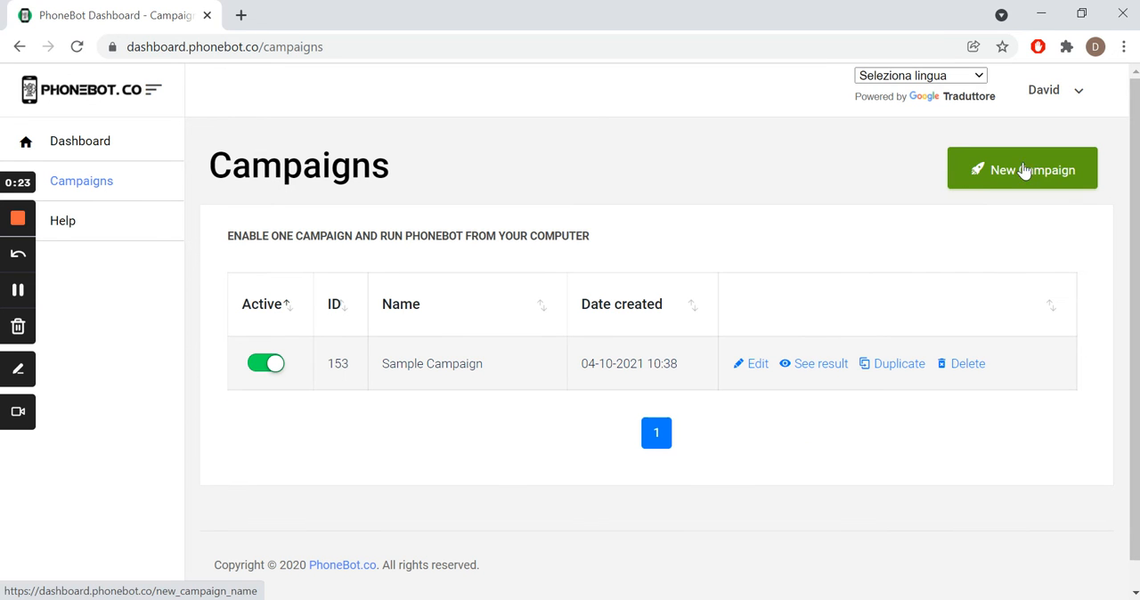
{"action": "mouse_move", "coordinate": [744, 171]}
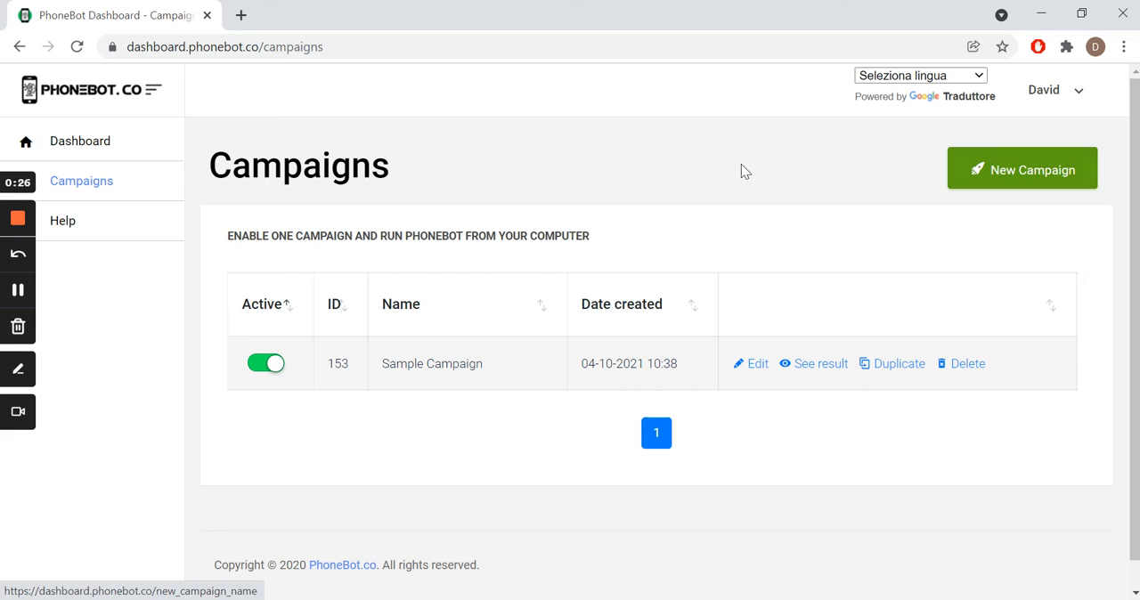
{"action": "mouse_move", "coordinate": [595, 442]}
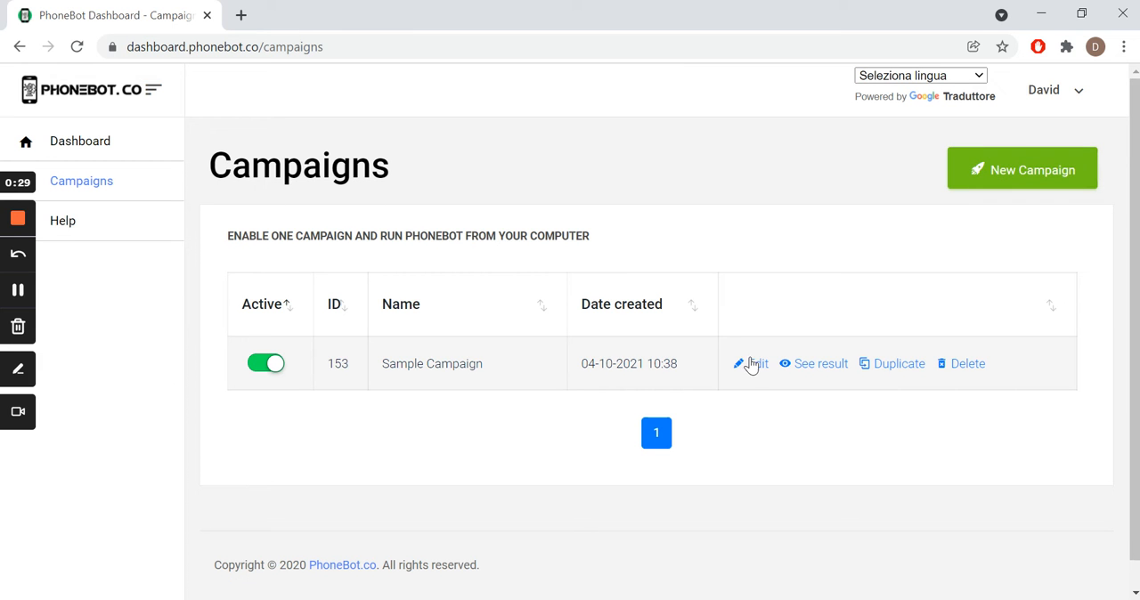
{"action": "left_click", "coordinate": [755, 363]}
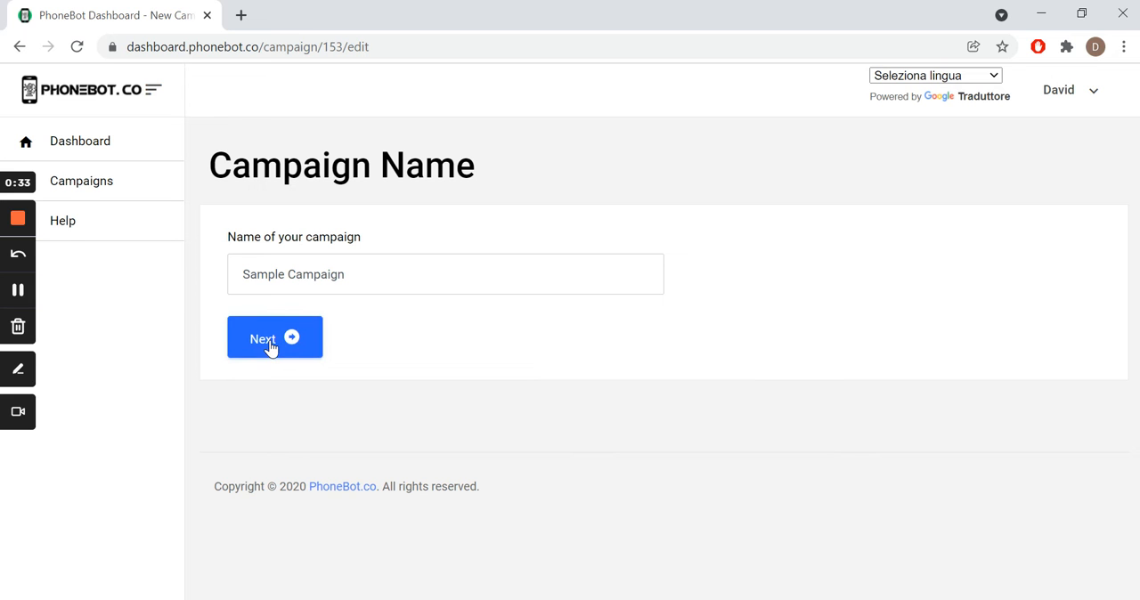
- Keep the Sample Campaign name, continue to task creation and expand the Influencers category
{"action": "left_click", "coordinate": [274, 338]}
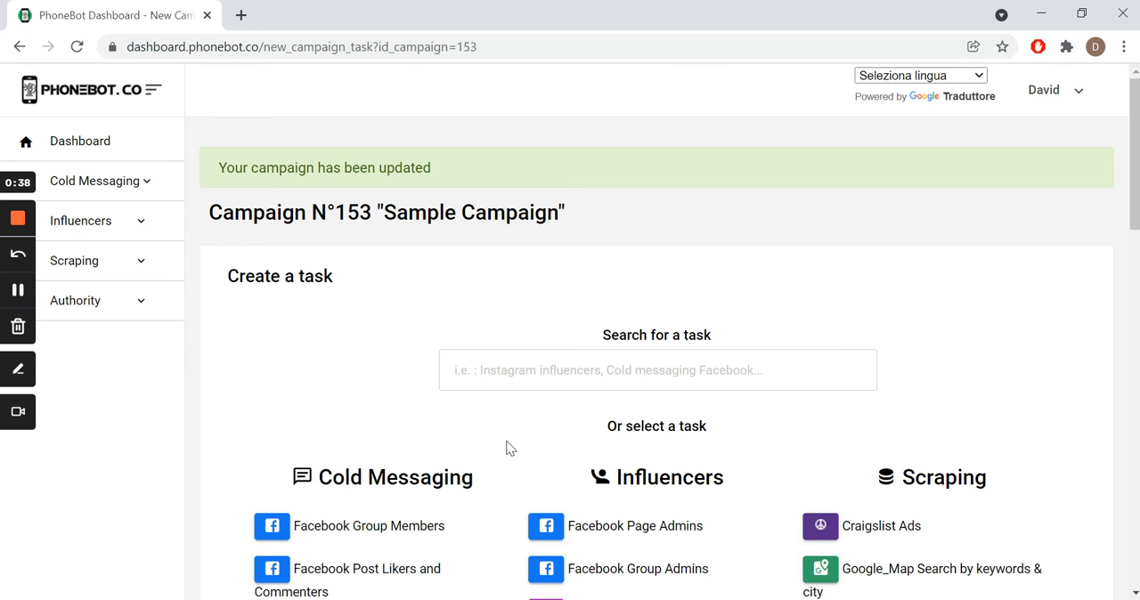
{"action": "scroll", "scroll_direction": "down", "scroll_amount": 3}
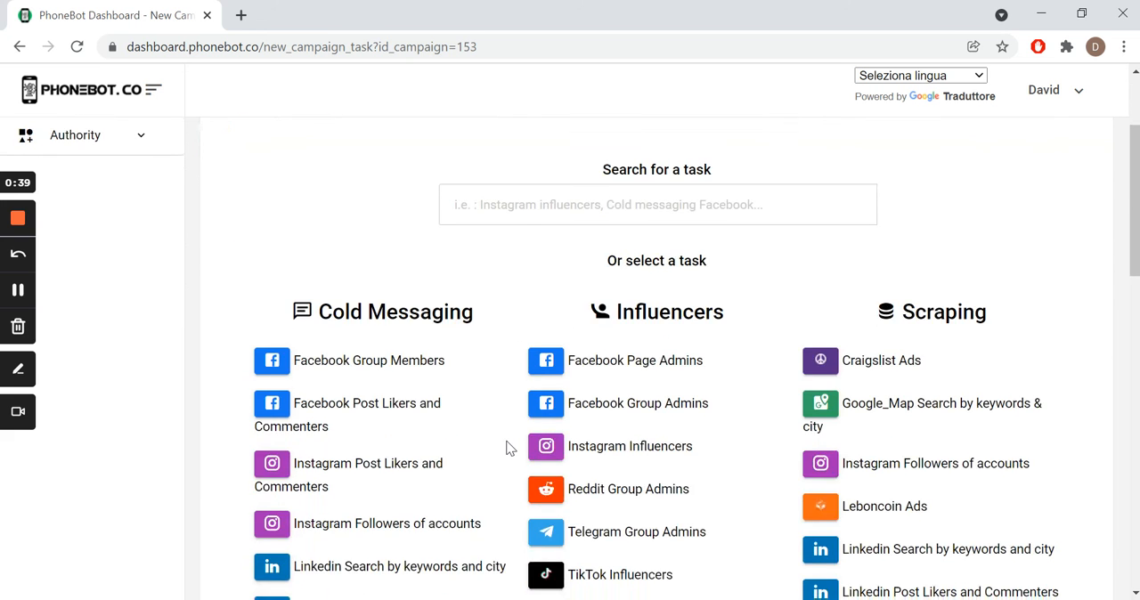
{"action": "scroll", "scroll_direction": "down", "scroll_amount": 3}
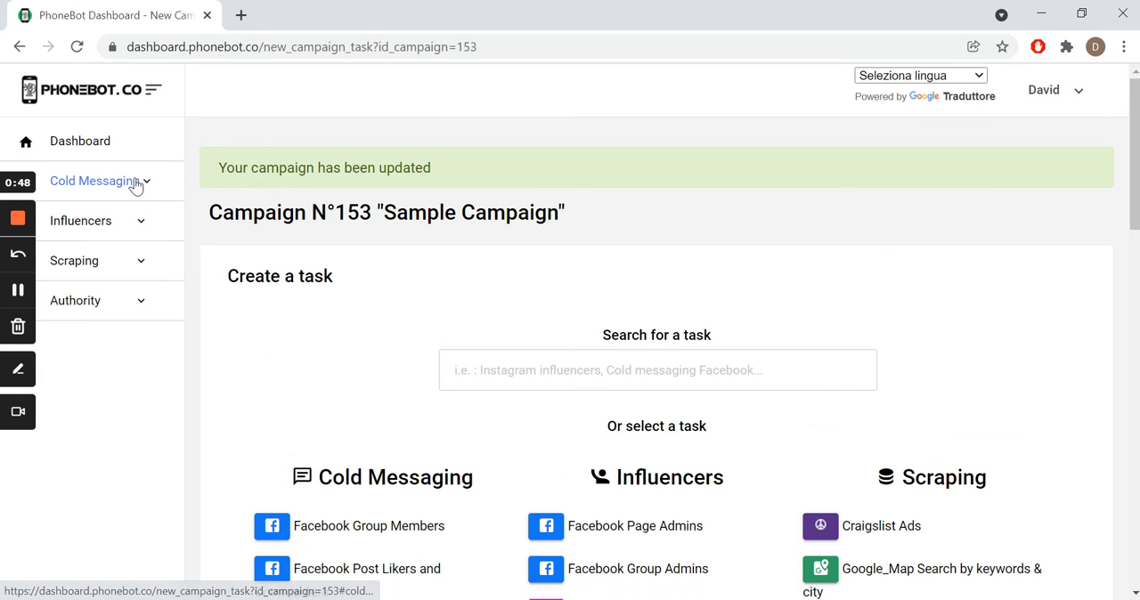
{"action": "left_click", "coordinate": [98, 181]}
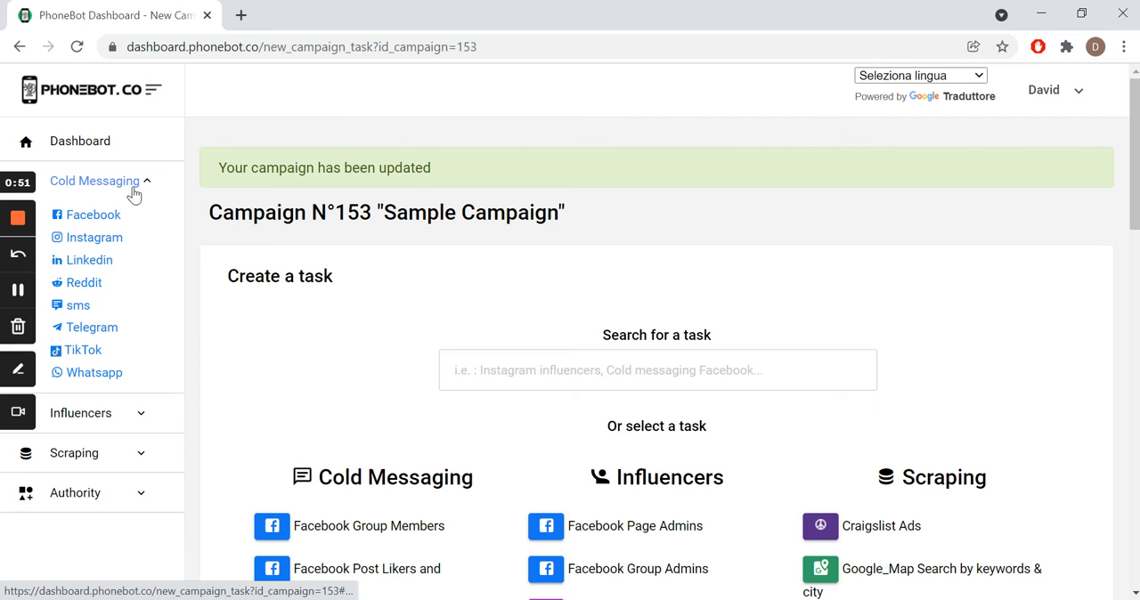
{"action": "left_click", "coordinate": [95, 182]}
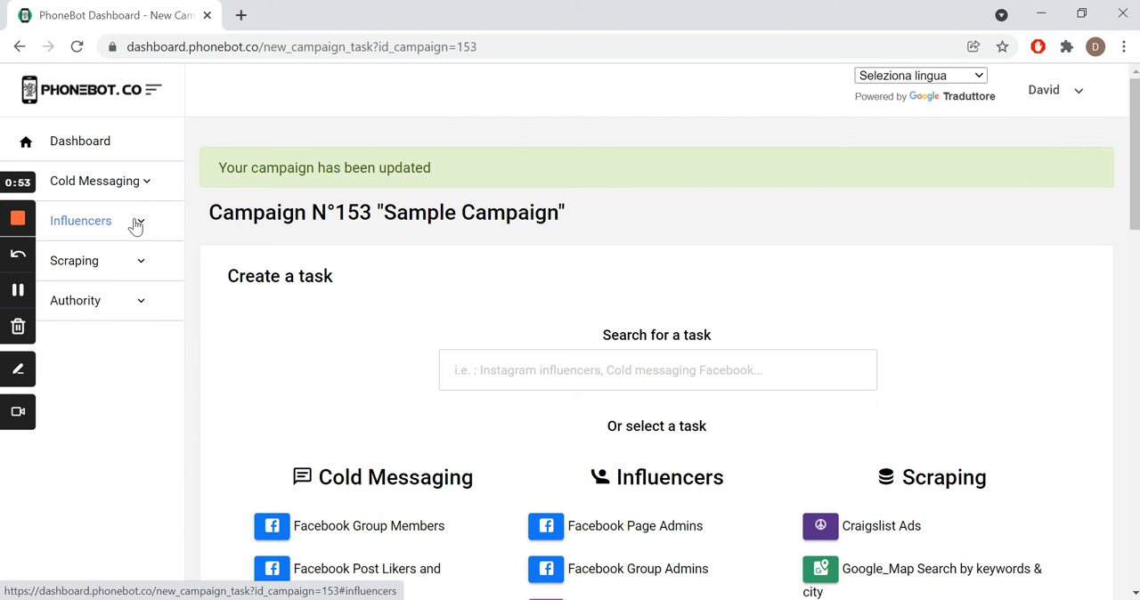
{"action": "left_click", "coordinate": [80, 220]}
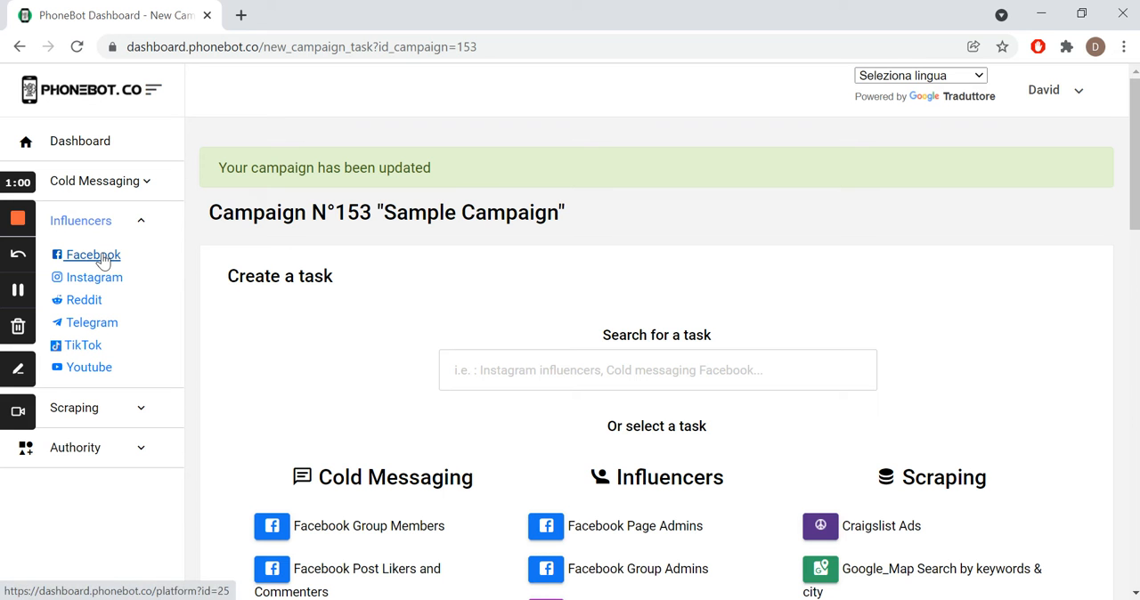
- Choose Group Admins as the target on the Facebook Influencers task page
{"action": "left_click", "coordinate": [93, 255]}
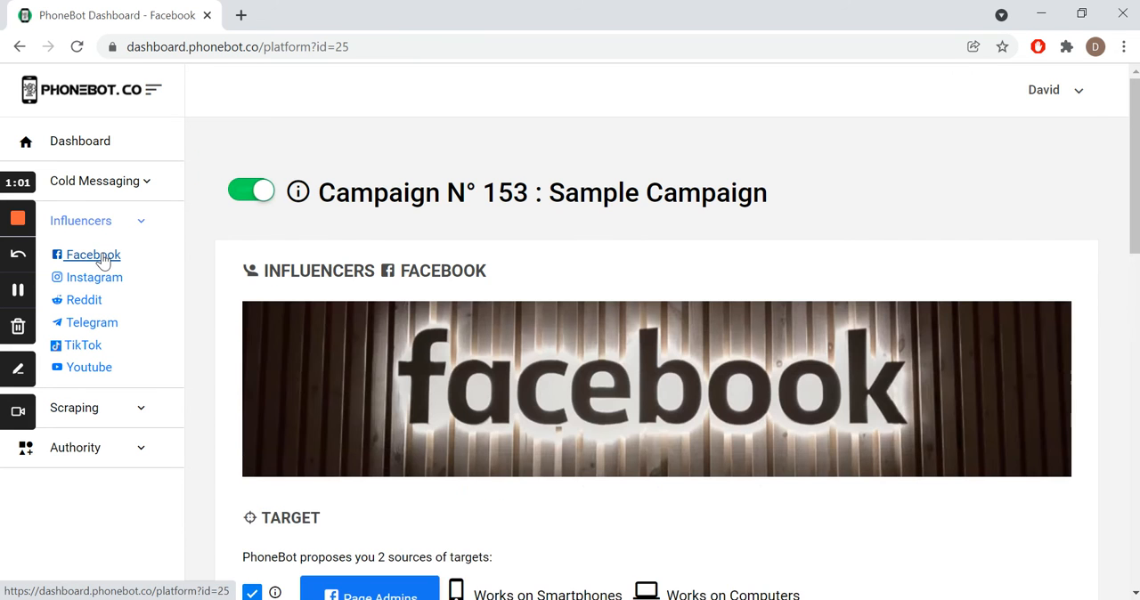
{"action": "scroll", "scroll_direction": "down", "scroll_amount": 3}
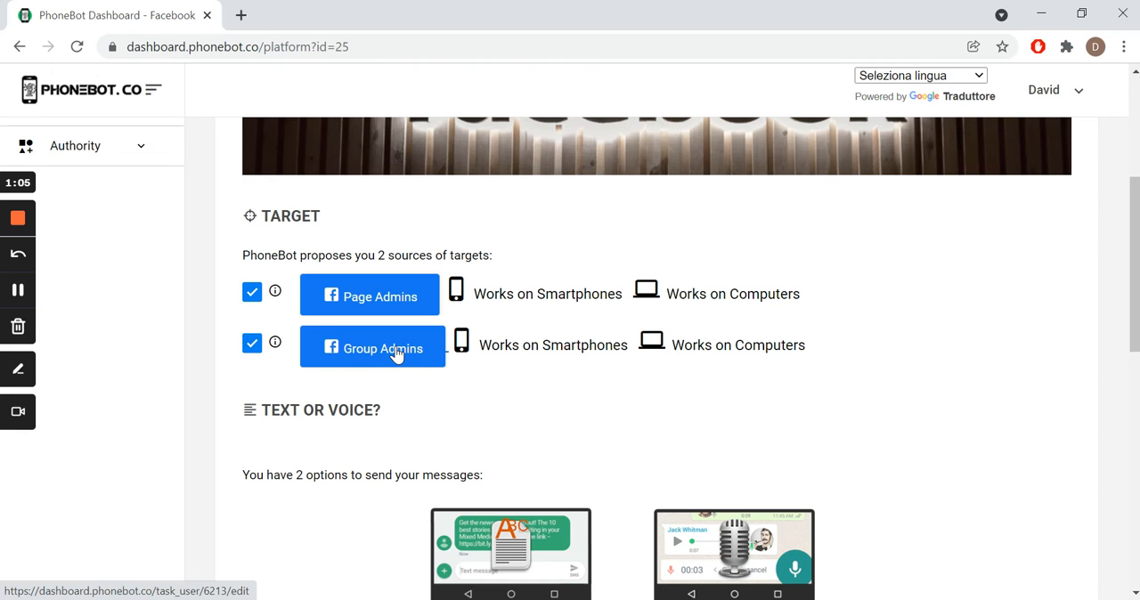
{"action": "left_click", "coordinate": [373, 349]}
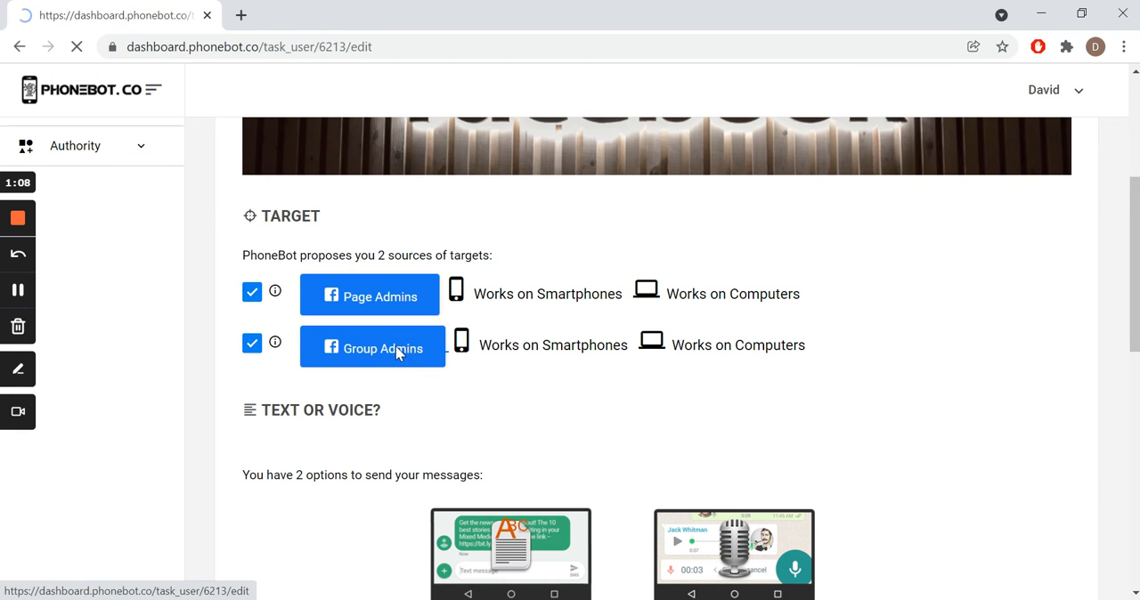
- Review the Group Admins task editor's group-source URL options and message settings
{"action": "left_click", "coordinate": [372, 349]}
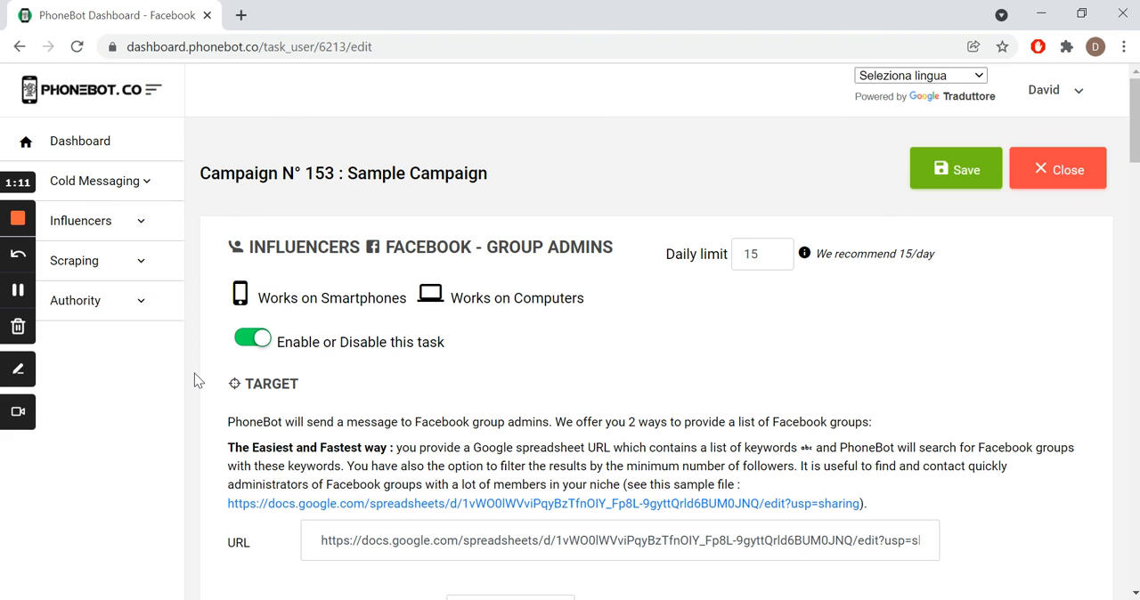
{"action": "scroll", "scroll_direction": "down", "scroll_amount": 3}
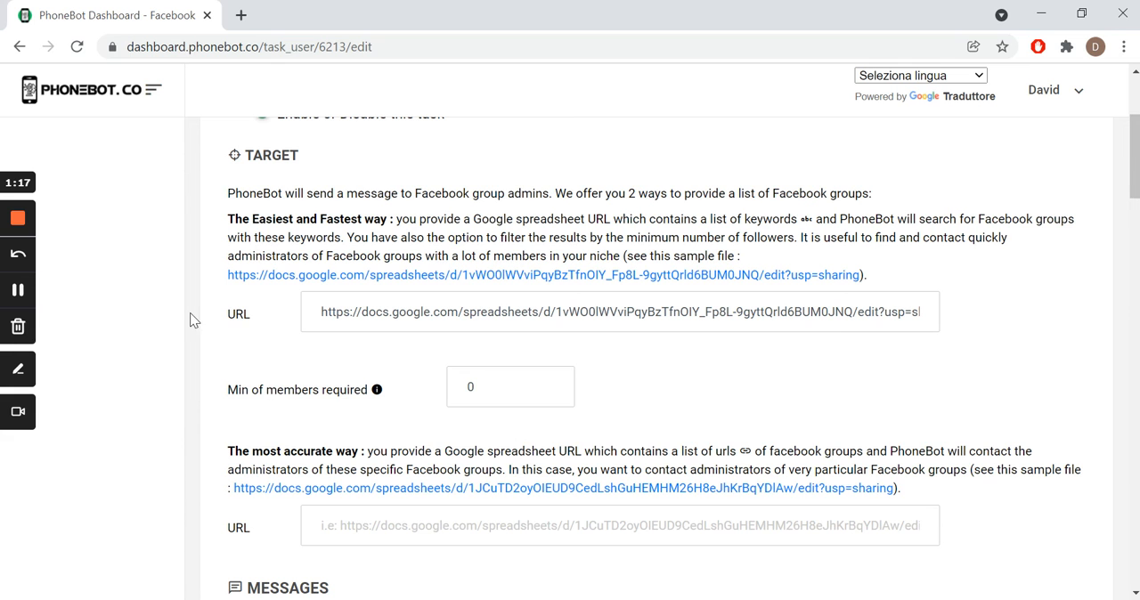
{"action": "scroll", "scroll_direction": "up", "scroll_amount": 3}
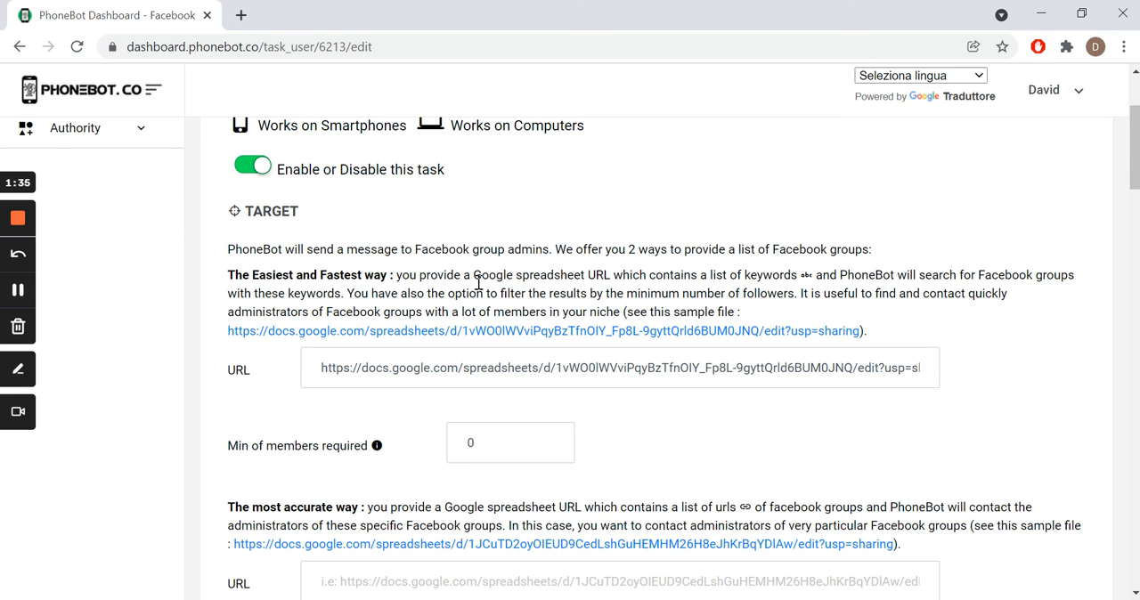
{"action": "scroll", "scroll_direction": "down", "scroll_amount": 3}
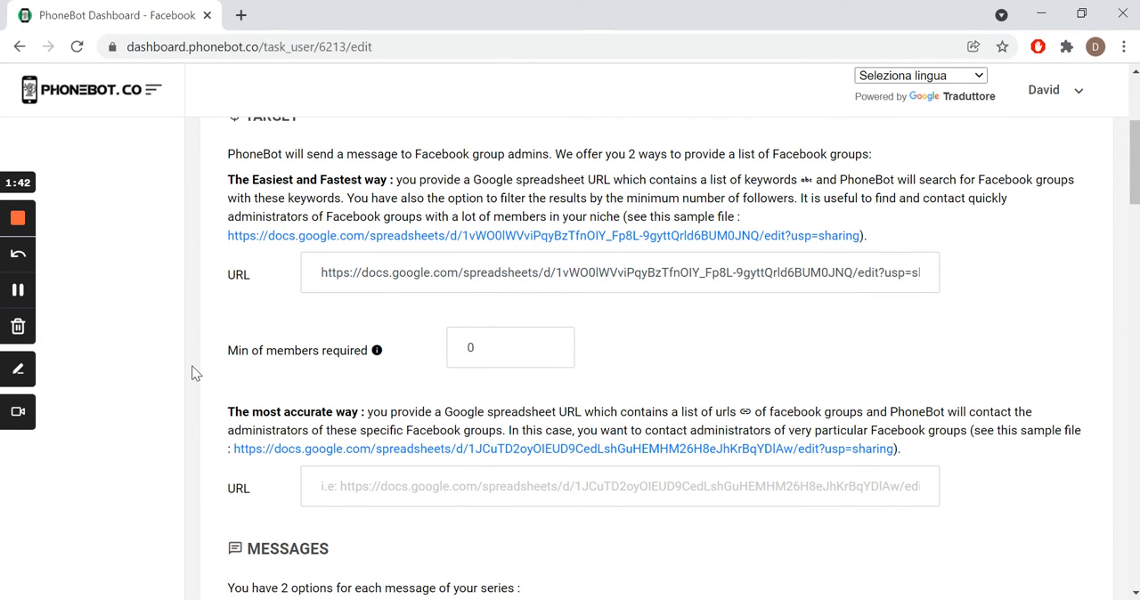
{"action": "scroll", "scroll_direction": "down", "scroll_amount": 3}
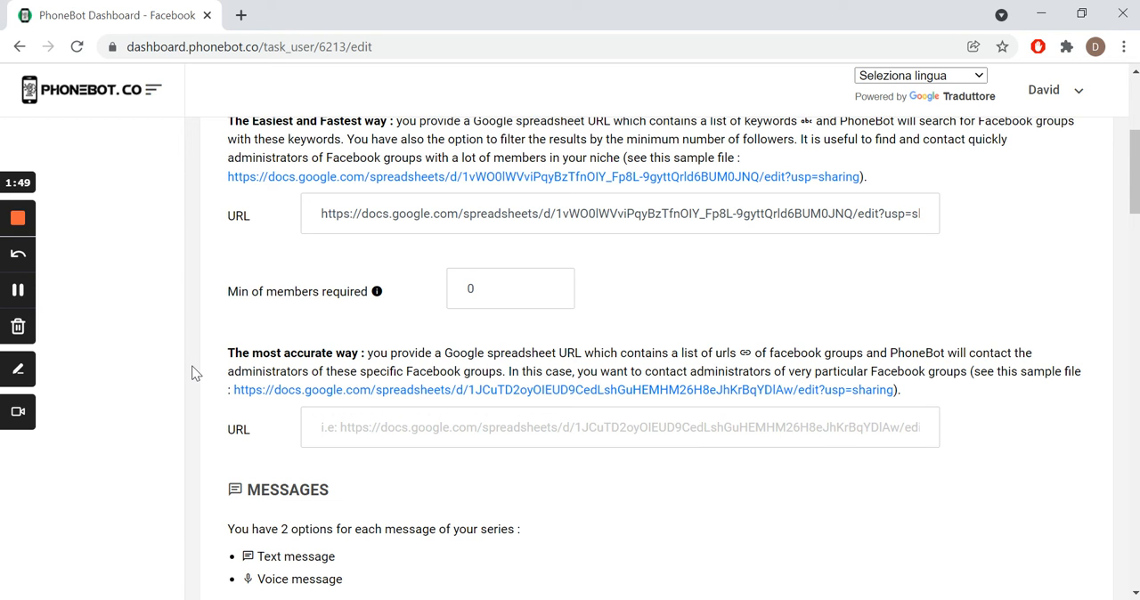
{"action": "scroll", "scroll_direction": "down", "scroll_amount": 3}
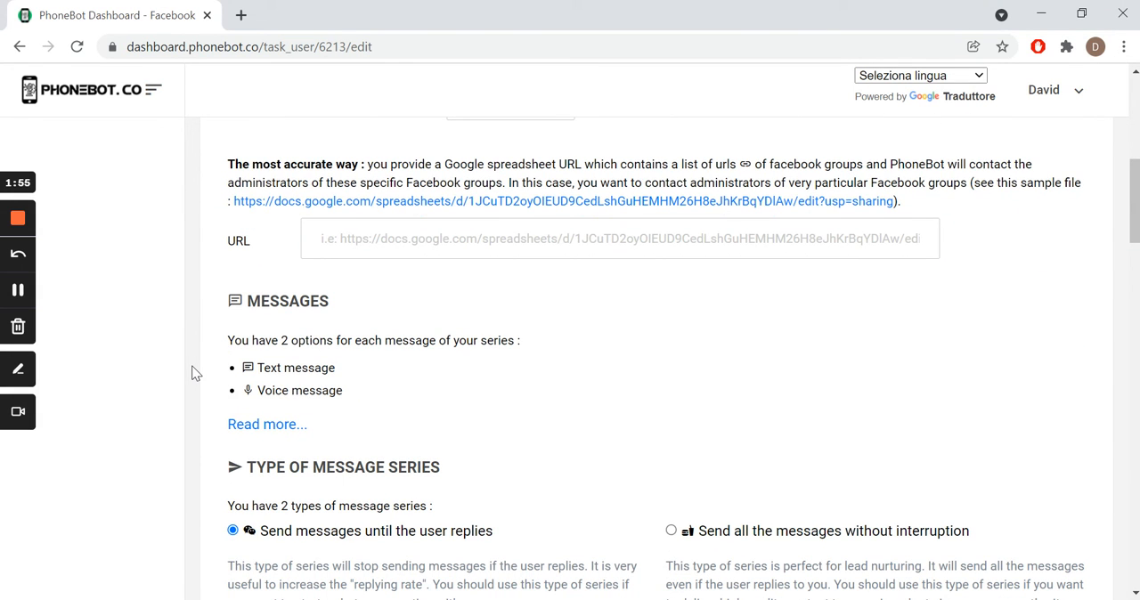
{"action": "scroll", "scroll_direction": "down", "scroll_amount": 3}
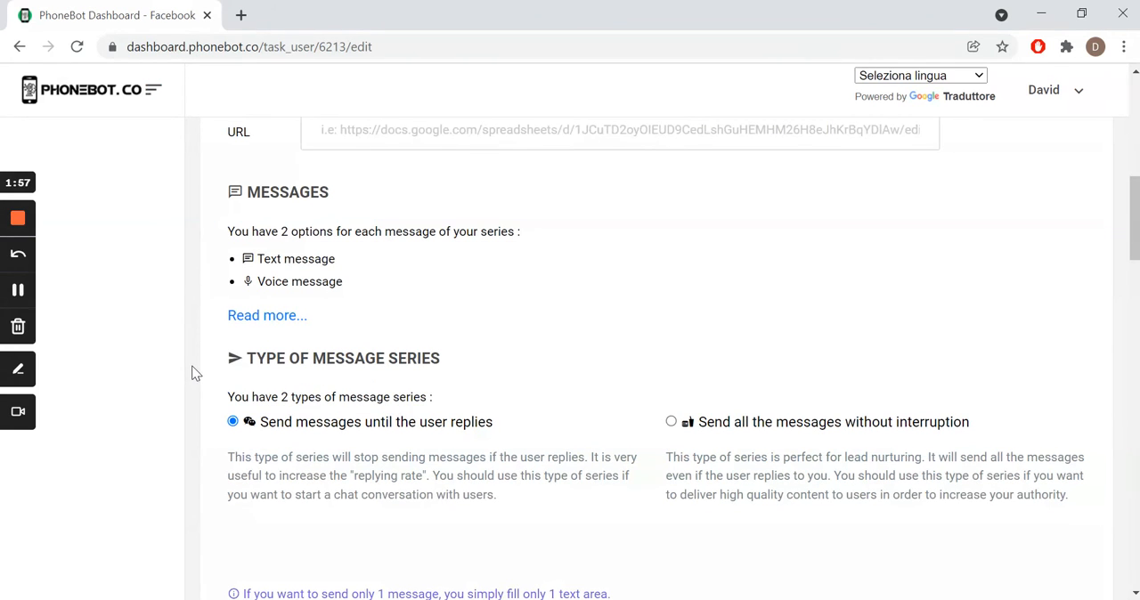
{"action": "mouse_move", "coordinate": [442, 256]}
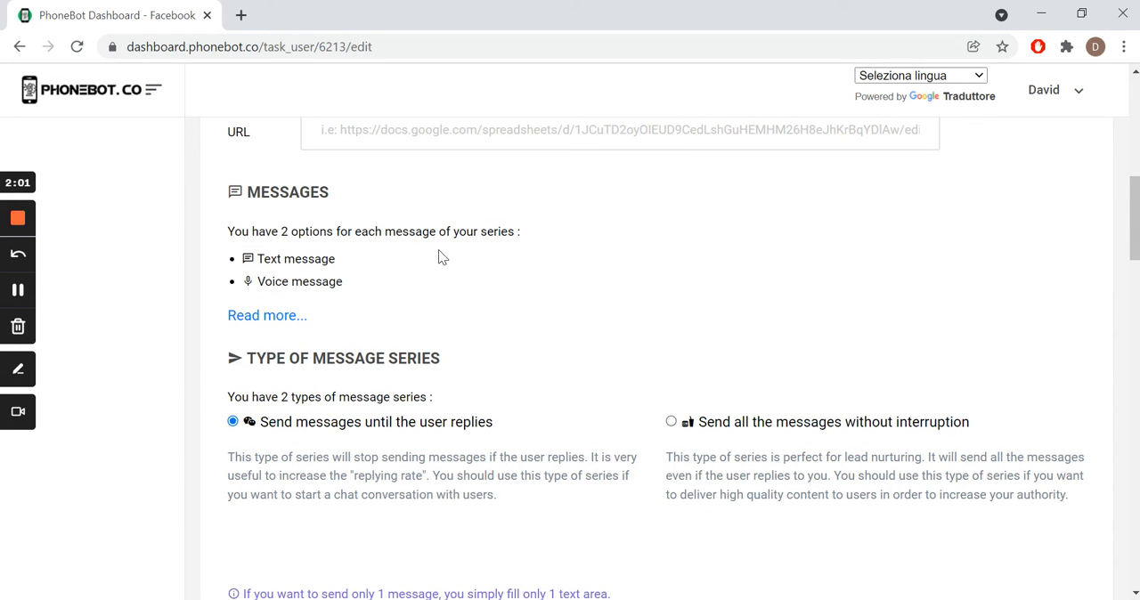
{"action": "mouse_move", "coordinate": [307, 276]}
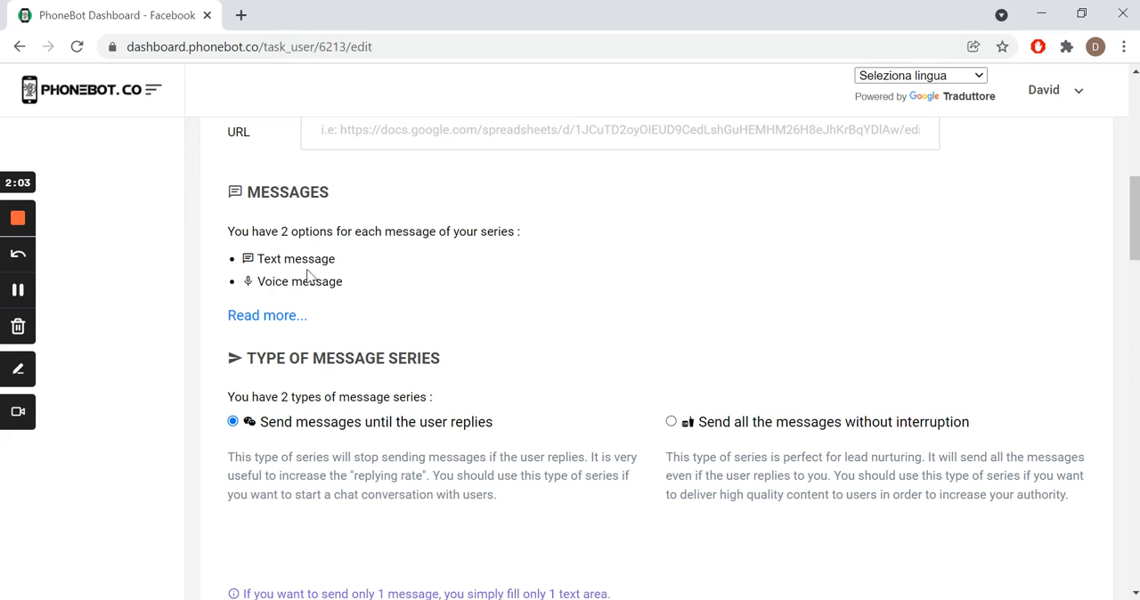
{"action": "mouse_move", "coordinate": [446, 319]}
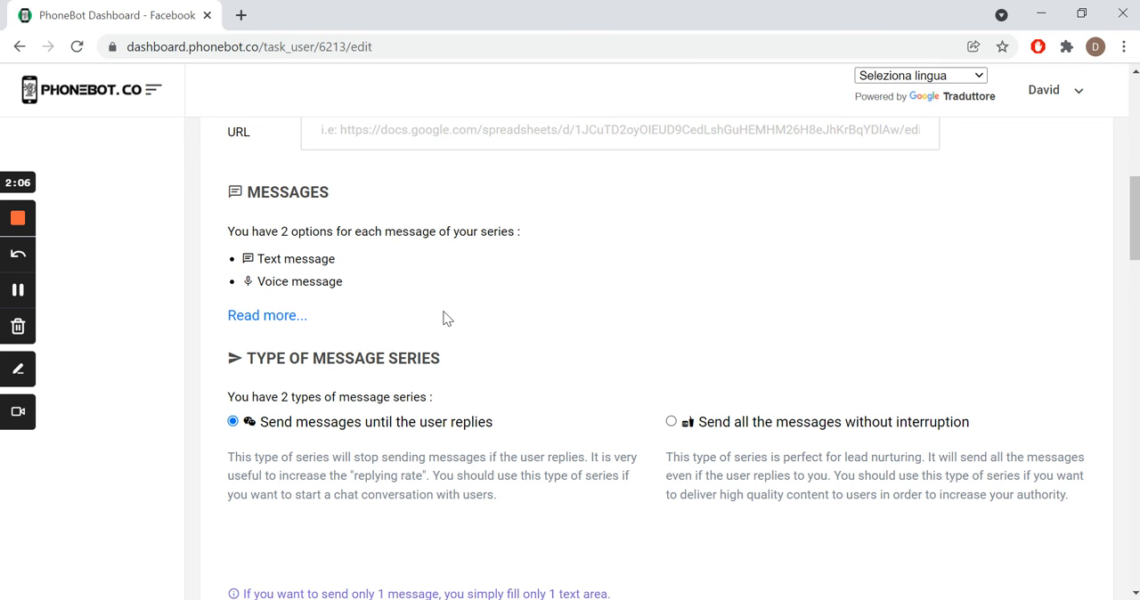
{"action": "scroll", "scroll_direction": "down", "scroll_amount": 3}
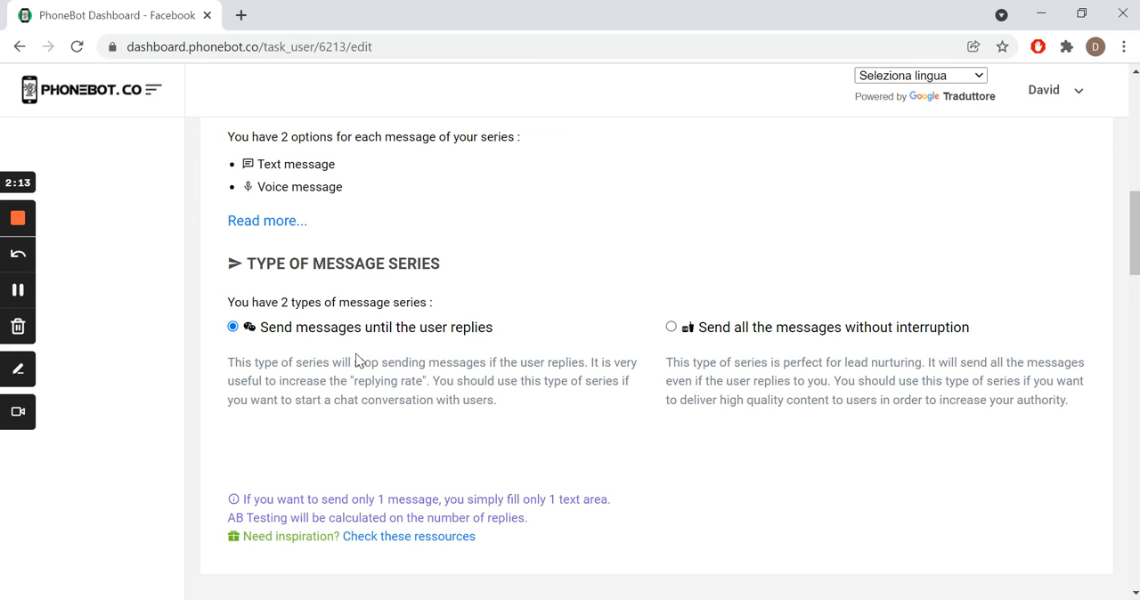
{"action": "scroll", "scroll_direction": "down", "scroll_amount": 3}
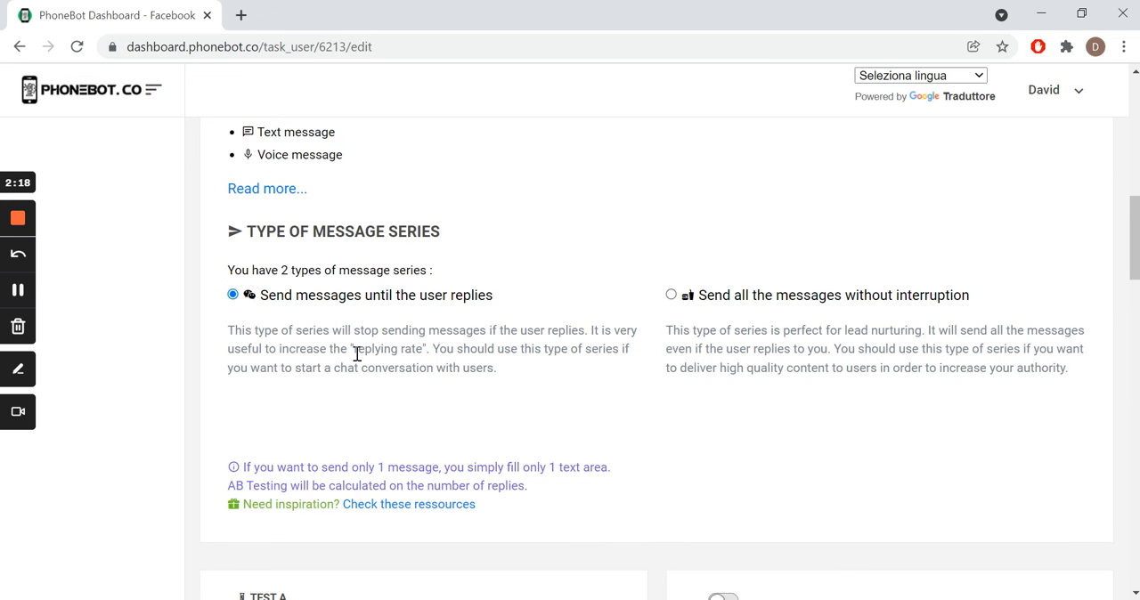
{"action": "mouse_move", "coordinate": [434, 295]}
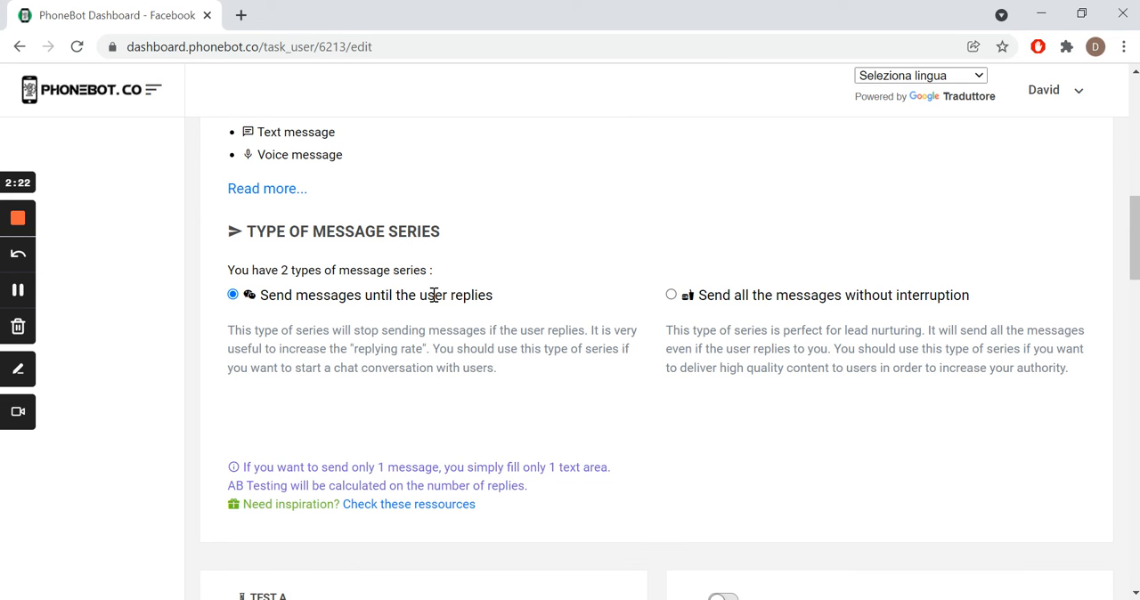
{"action": "mouse_move", "coordinate": [616, 299]}
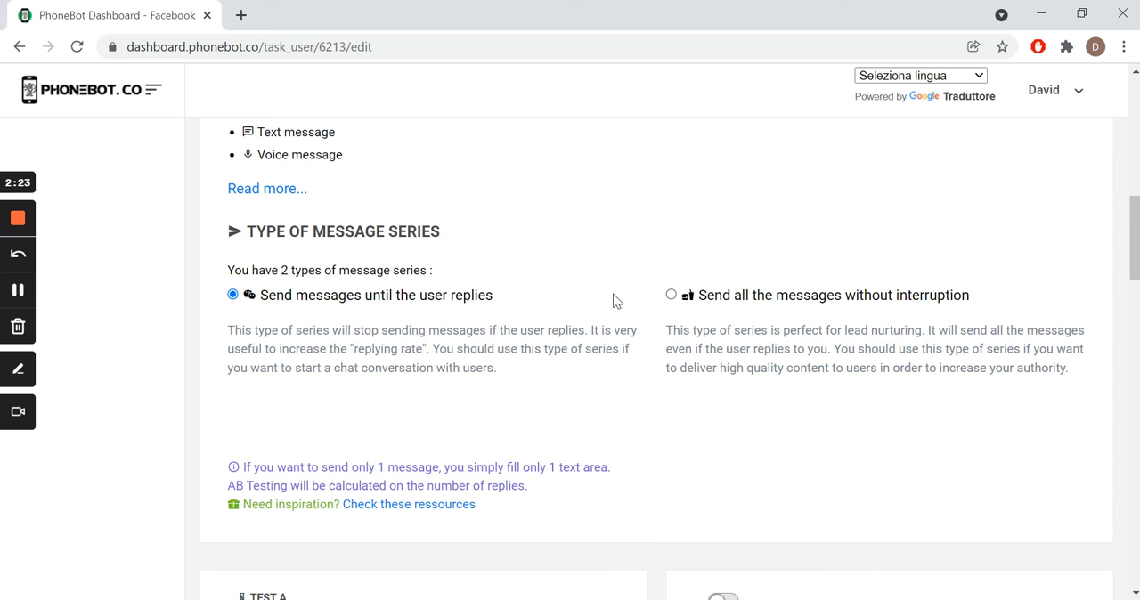
{"action": "mouse_move", "coordinate": [441, 370]}
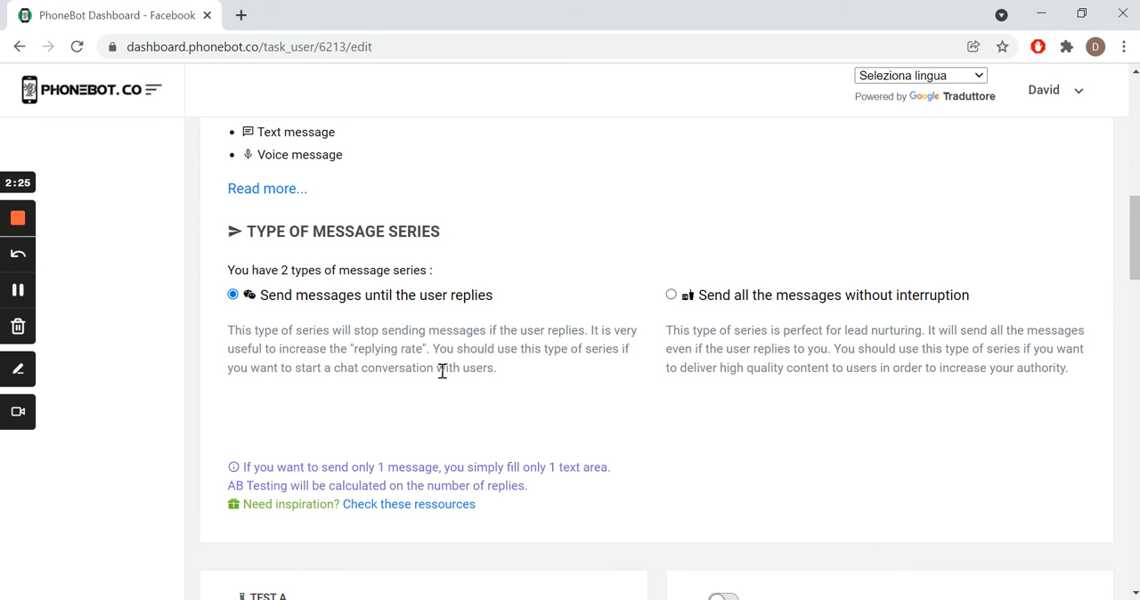
{"action": "scroll", "scroll_direction": "down", "scroll_amount": 3}
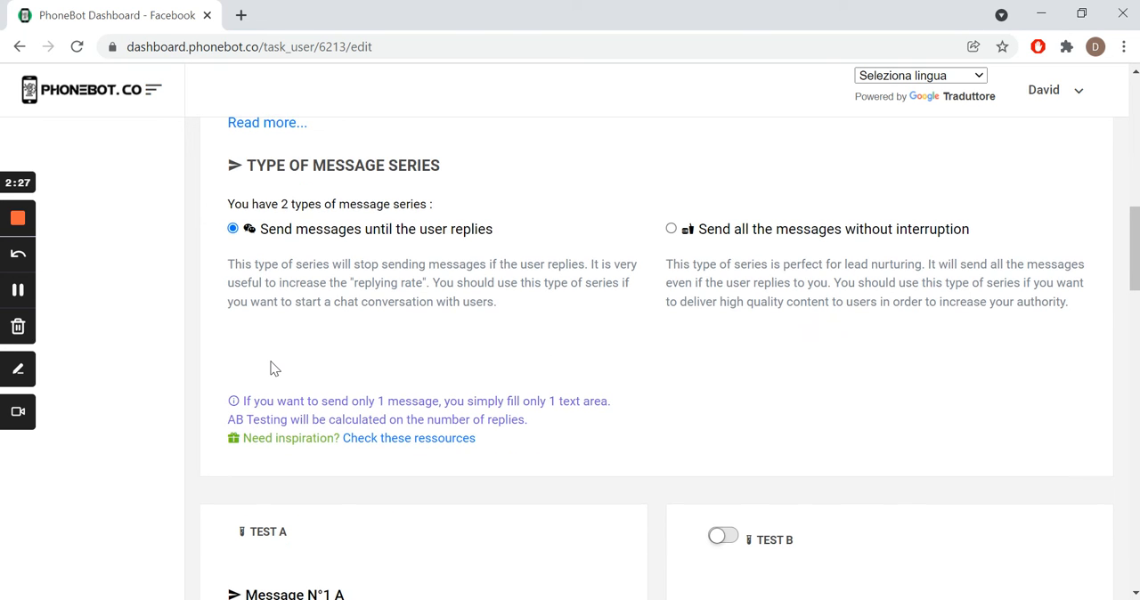
{"action": "scroll", "scroll_direction": "down", "scroll_amount": 3}
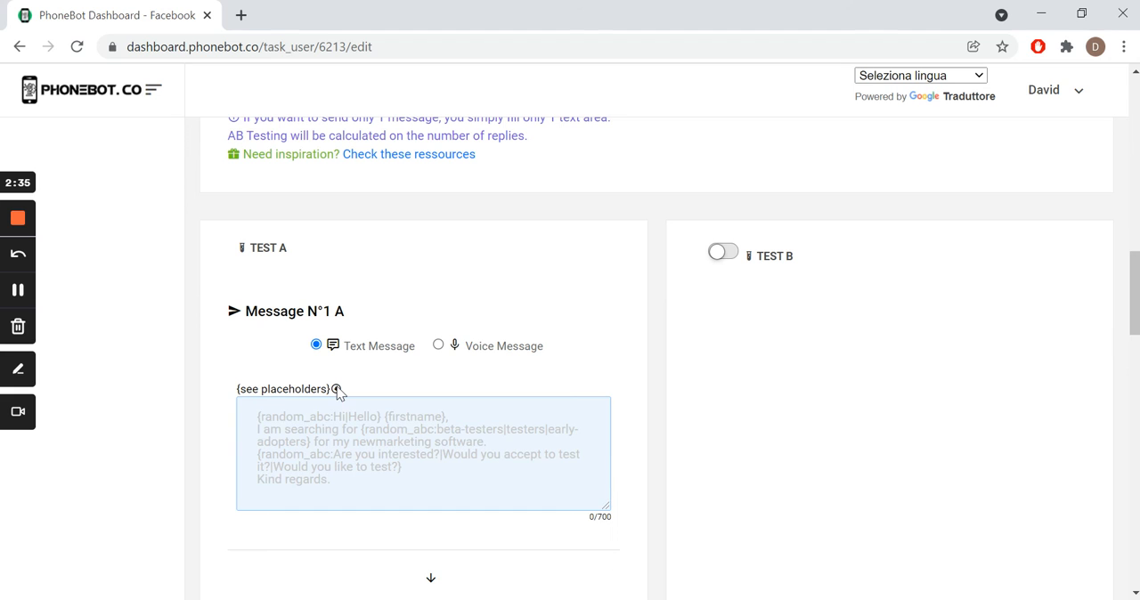
{"action": "left_click", "coordinate": [335, 389]}
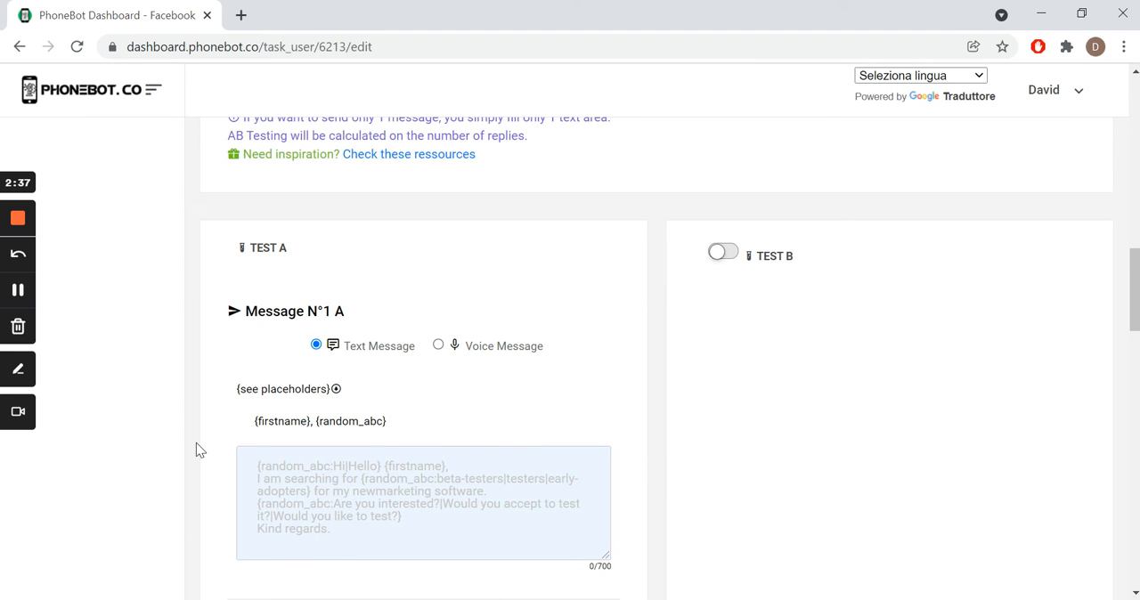
{"action": "scroll", "scroll_direction": "down", "scroll_amount": 3}
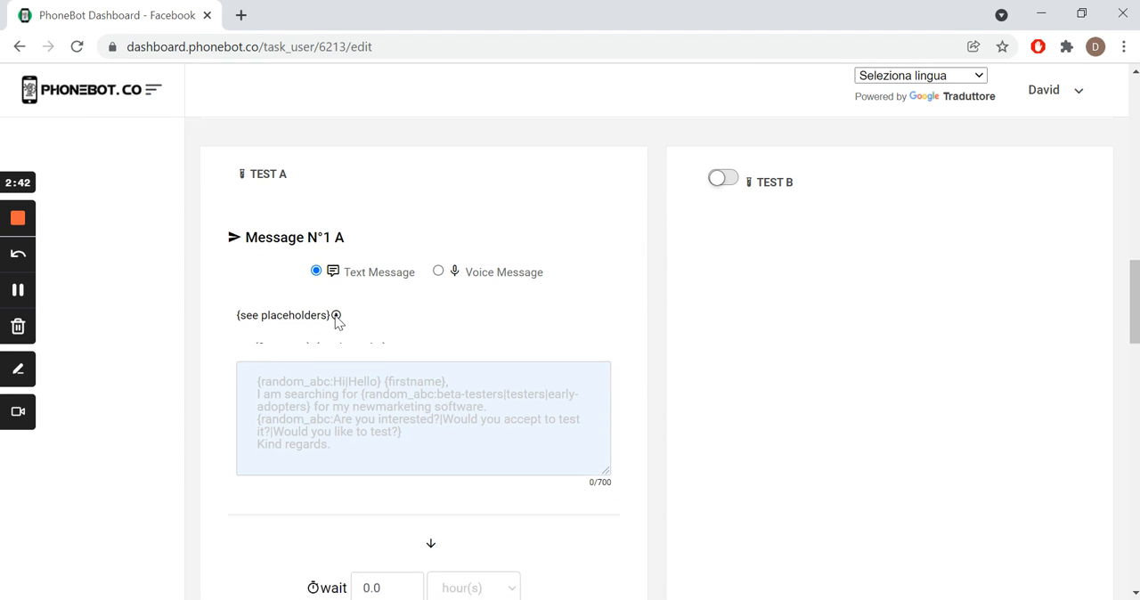
{"action": "left_click", "coordinate": [438, 271]}
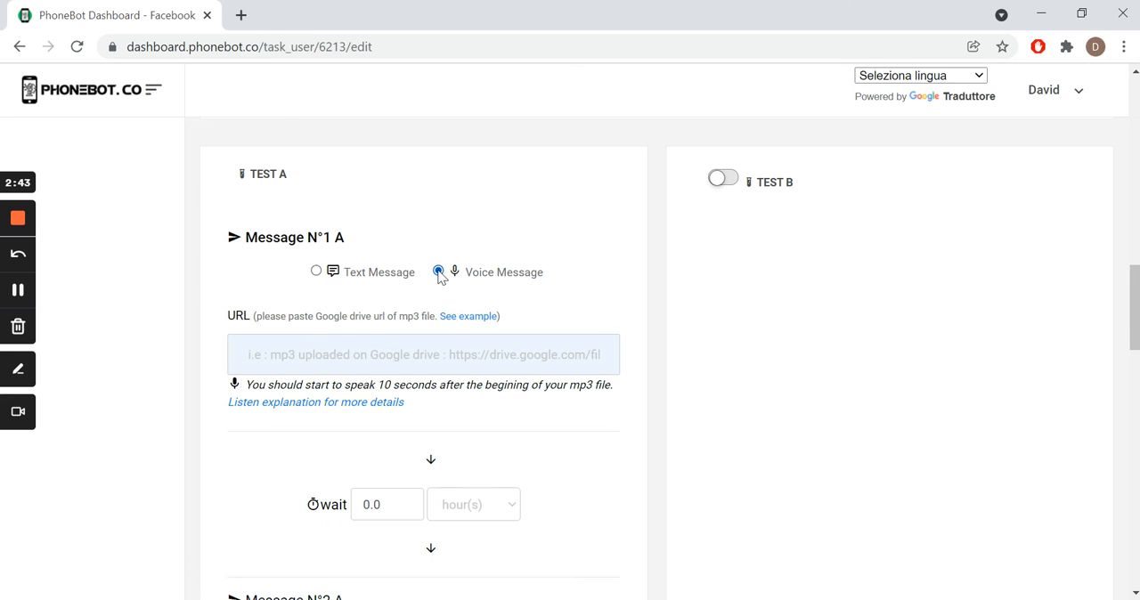
{"action": "left_click", "coordinate": [438, 271]}
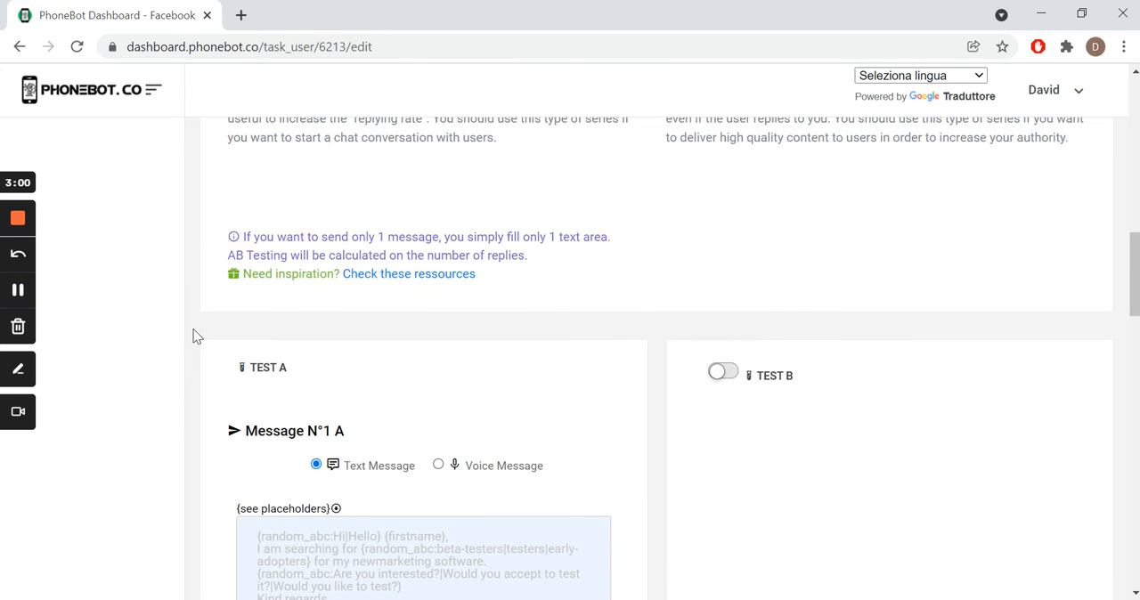
{"action": "scroll", "scroll_direction": "down", "scroll_amount": 3}
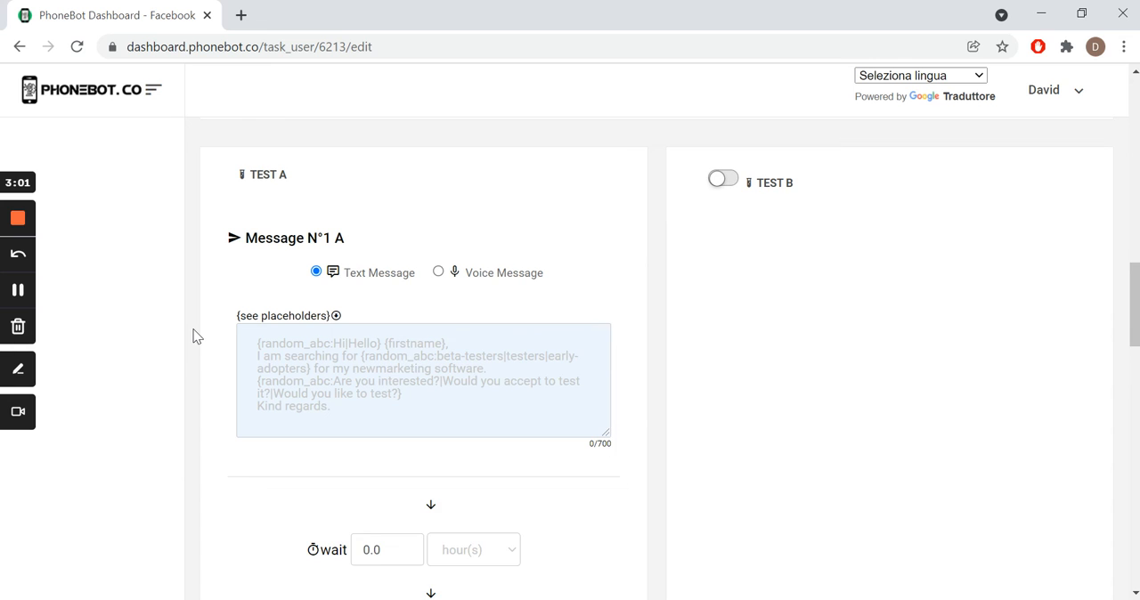
{"action": "scroll", "scroll_direction": "down", "scroll_amount": 3}
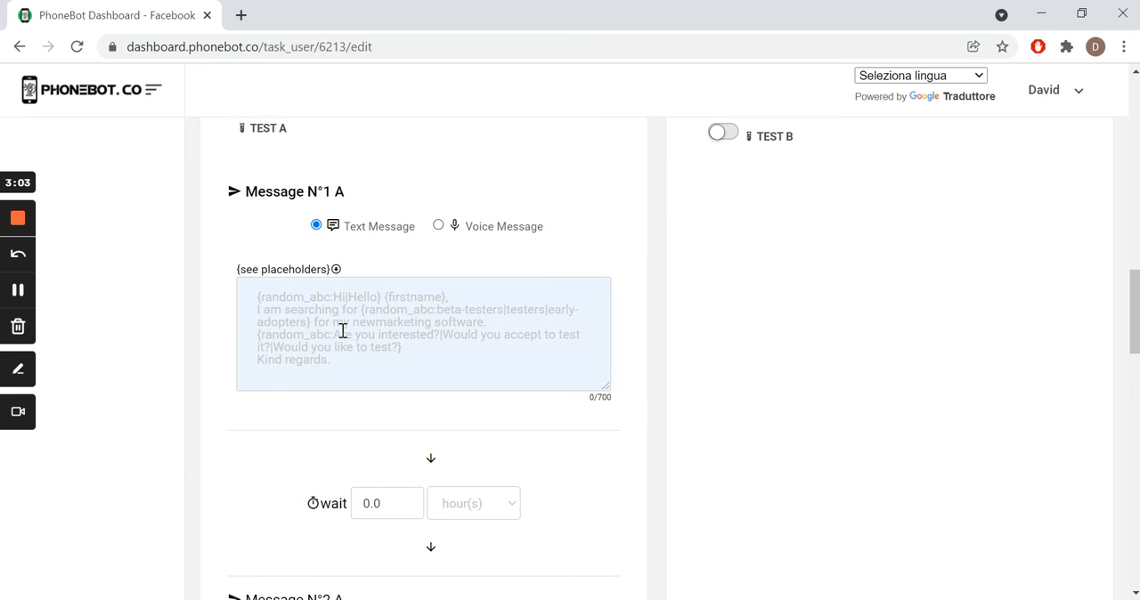
{"action": "mouse_move", "coordinate": [367, 319]}
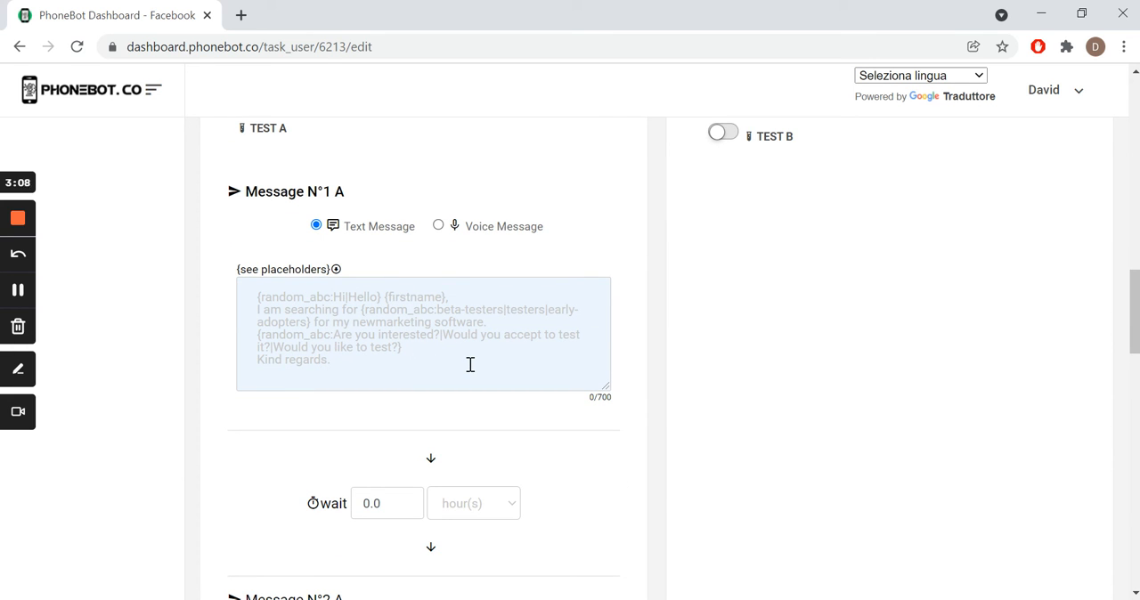
{"action": "scroll", "scroll_direction": "down", "scroll_amount": 3}
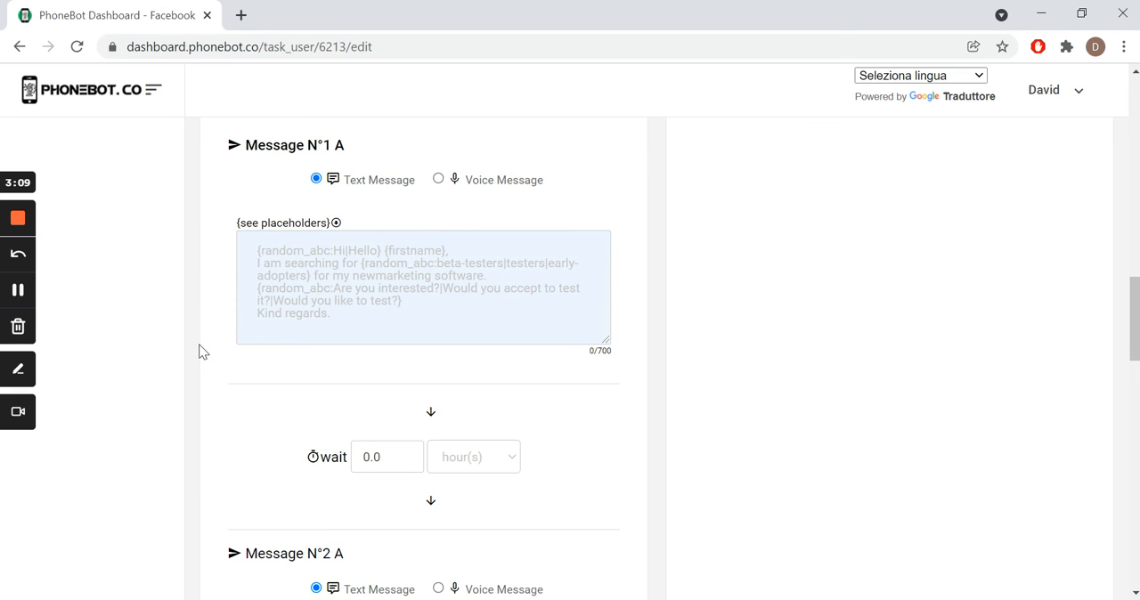
{"action": "scroll", "scroll_direction": "down", "scroll_amount": 3}
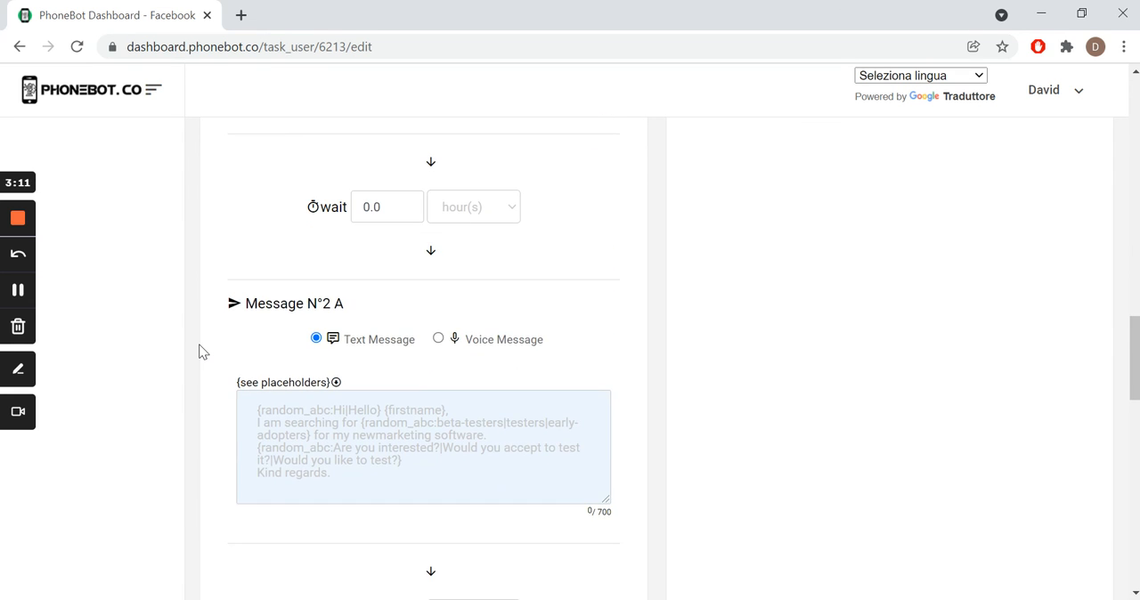
{"action": "scroll", "scroll_direction": "down", "scroll_amount": 3}
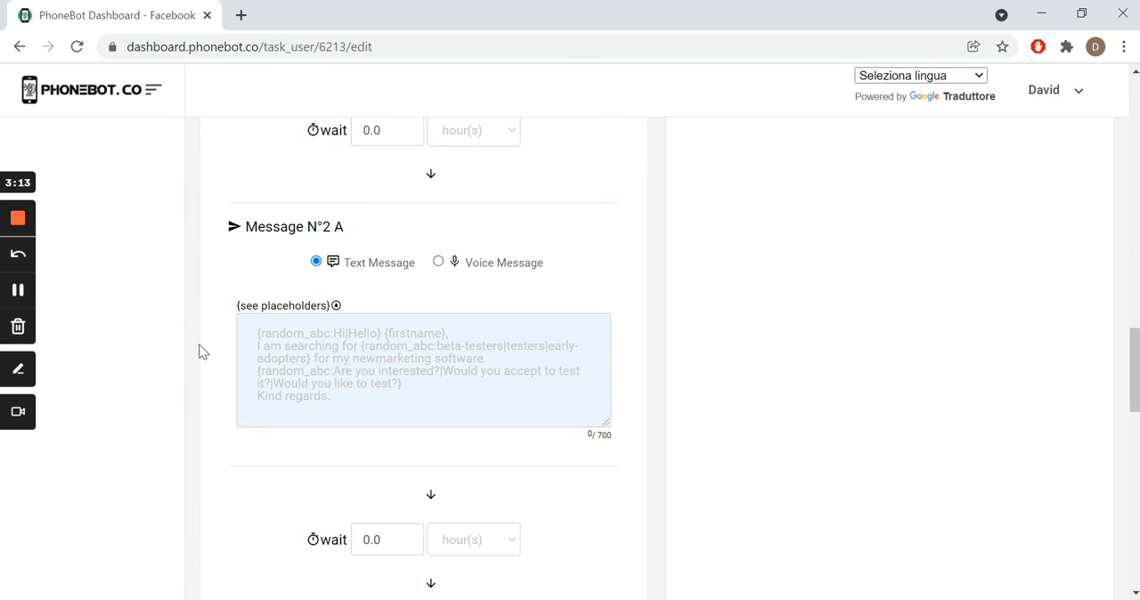
{"action": "scroll", "scroll_direction": "down", "scroll_amount": 3}
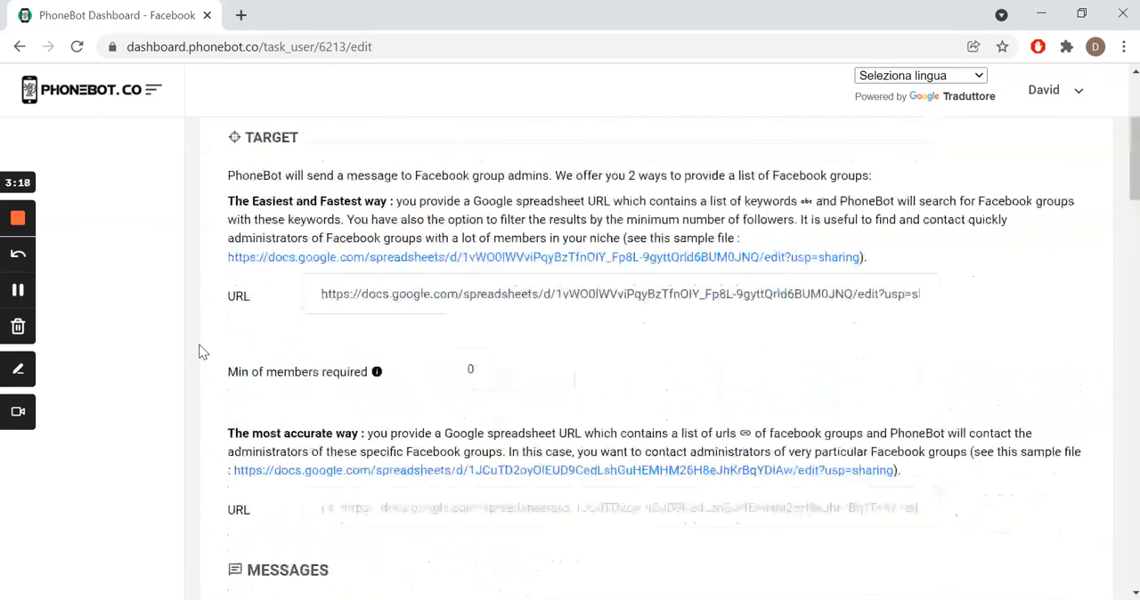
{"action": "scroll", "scroll_direction": "up", "scroll_amount": 3}
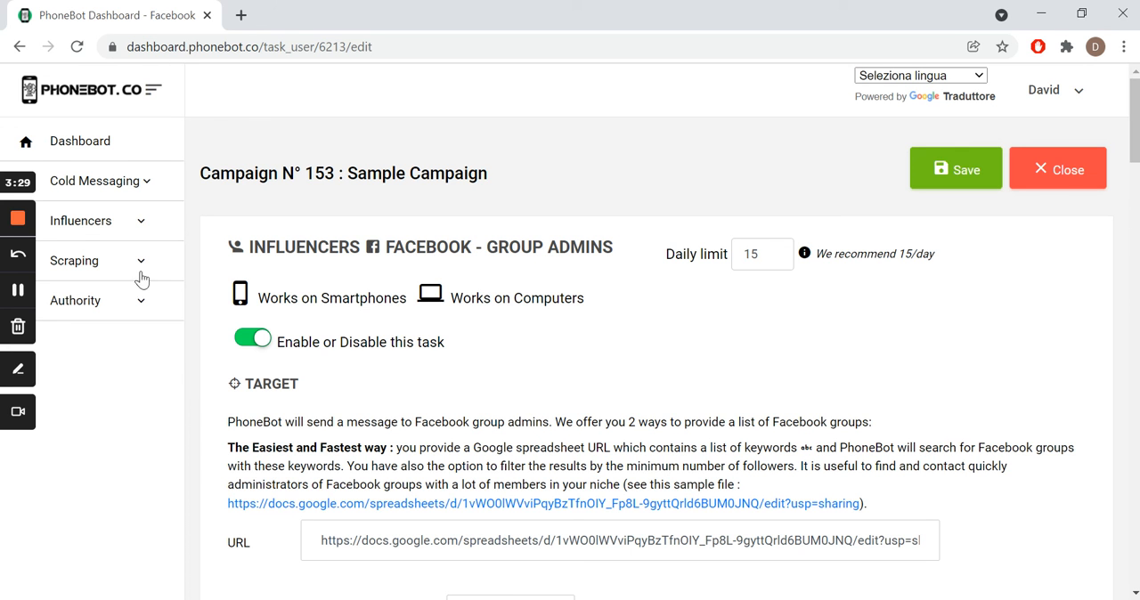
- Return to the campaigns list with Sample Campaign marked active
{"action": "left_click", "coordinate": [78, 141]}
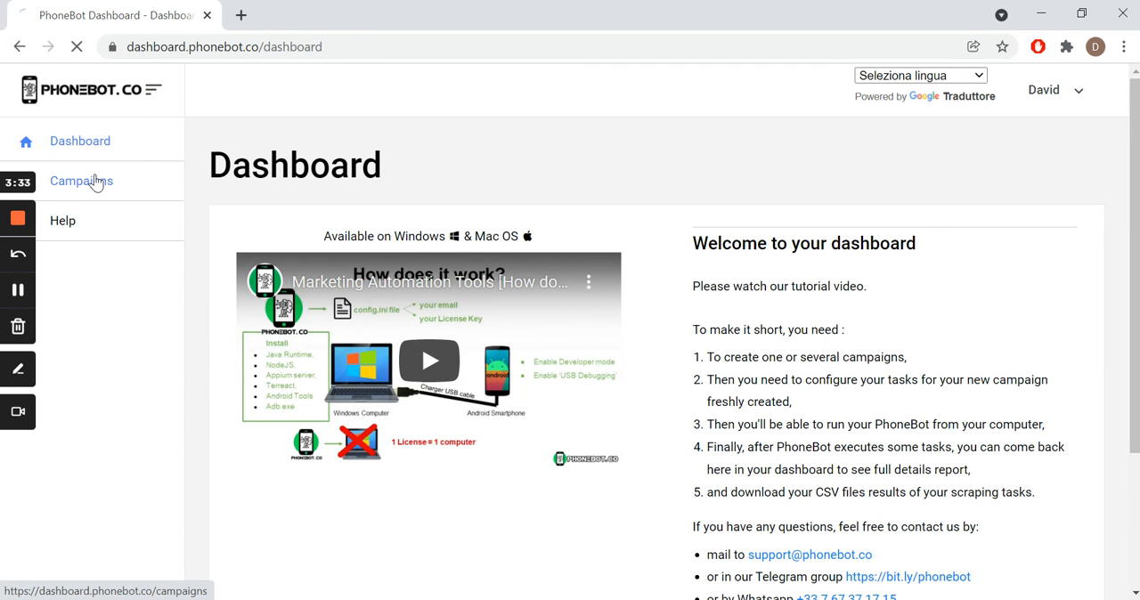
{"action": "left_click", "coordinate": [82, 181]}
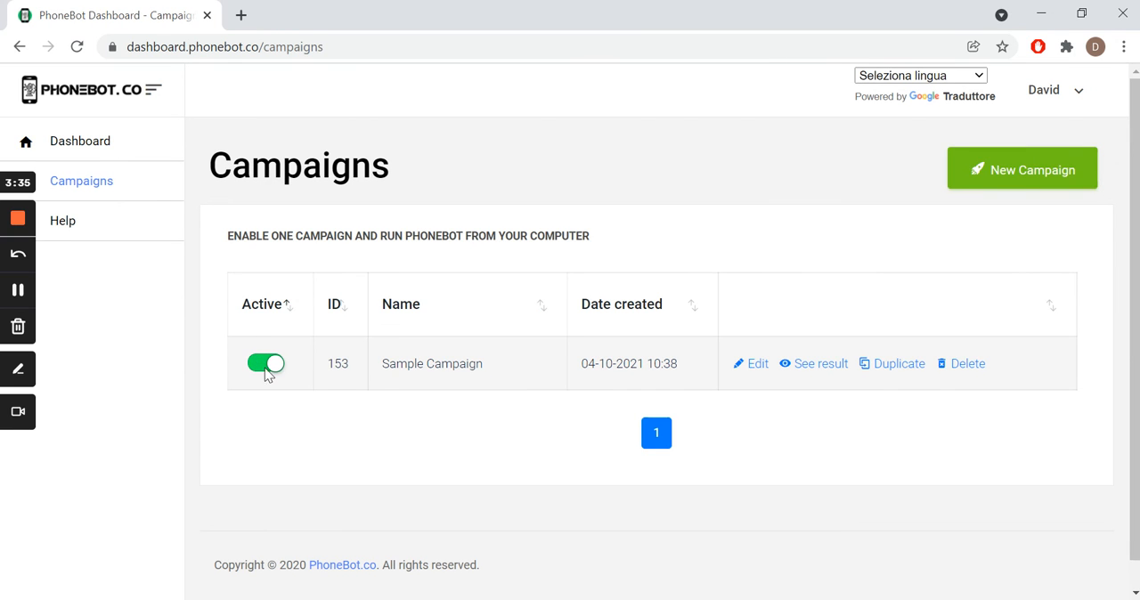
{"action": "mouse_move", "coordinate": [355, 447]}
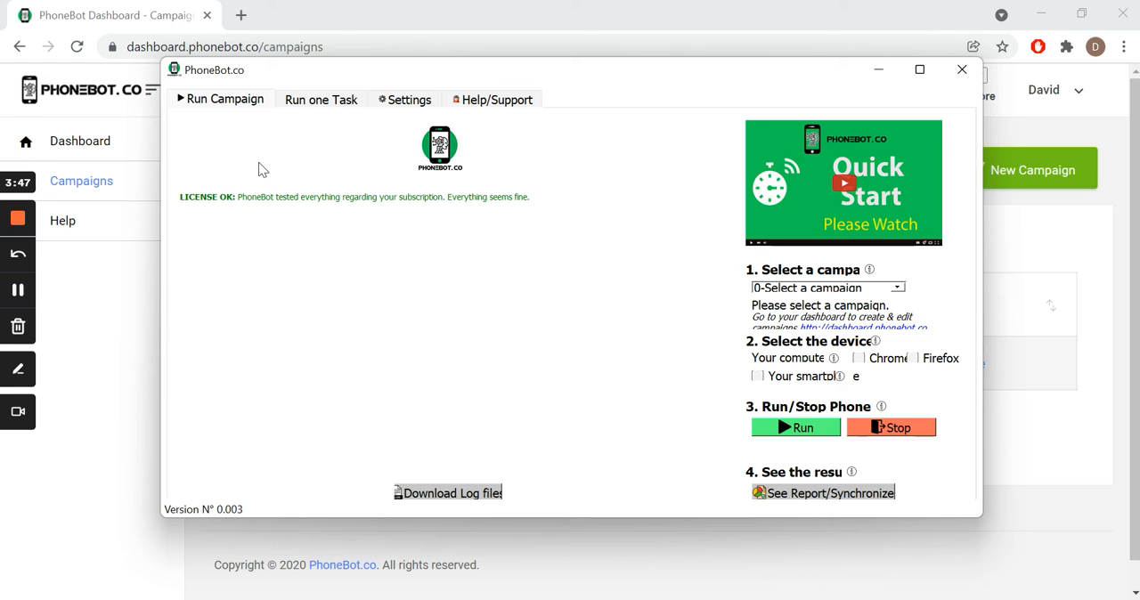
{"action": "mouse_move", "coordinate": [360, 82]}
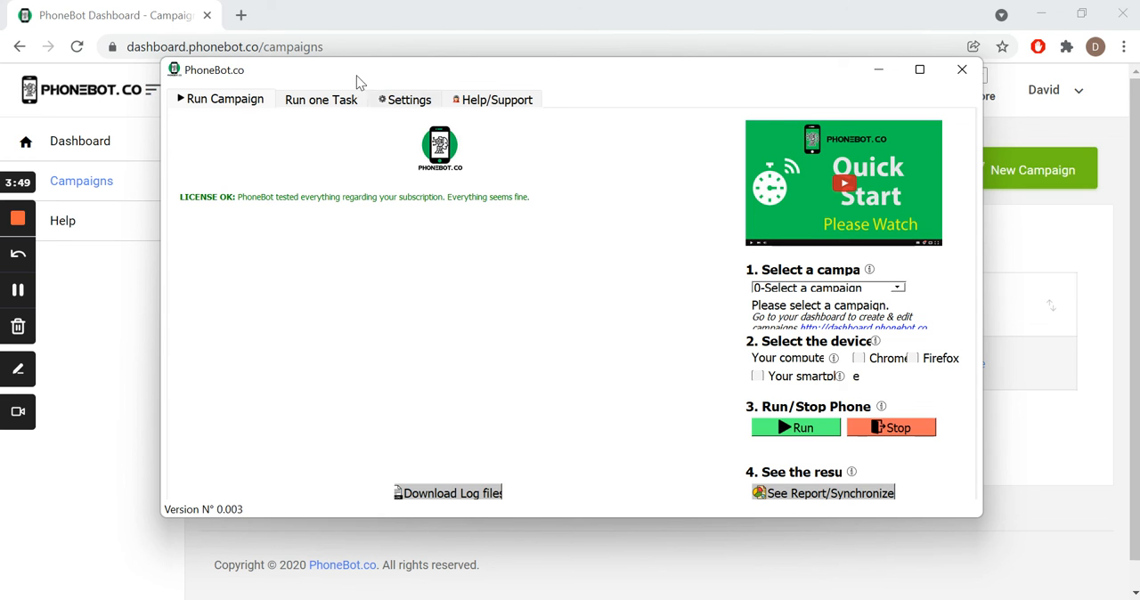
{"action": "mouse_move", "coordinate": [305, 181]}
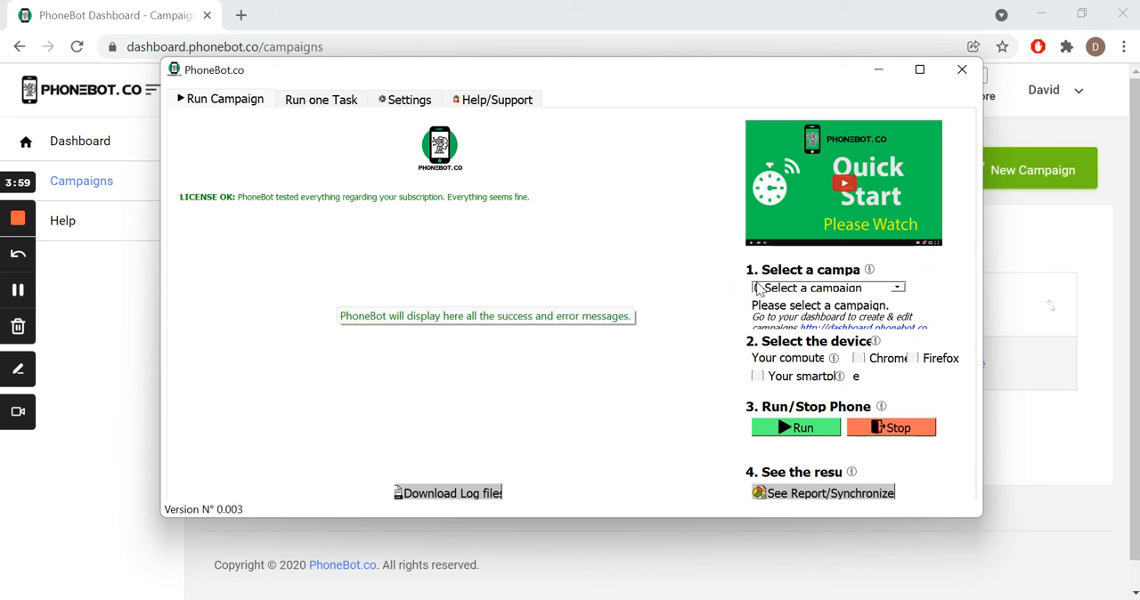
- Select 153-Sample Campaign in Run Campaign and choose Chrome on the computer as the device
{"action": "left_click", "coordinate": [823, 287]}
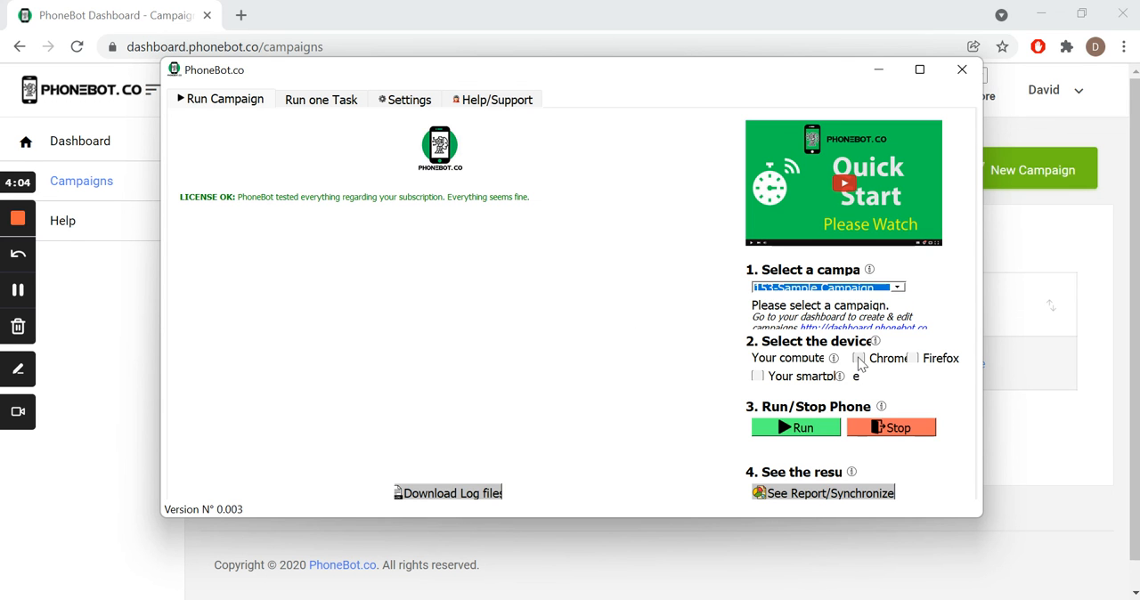
{"action": "left_click", "coordinate": [858, 358]}
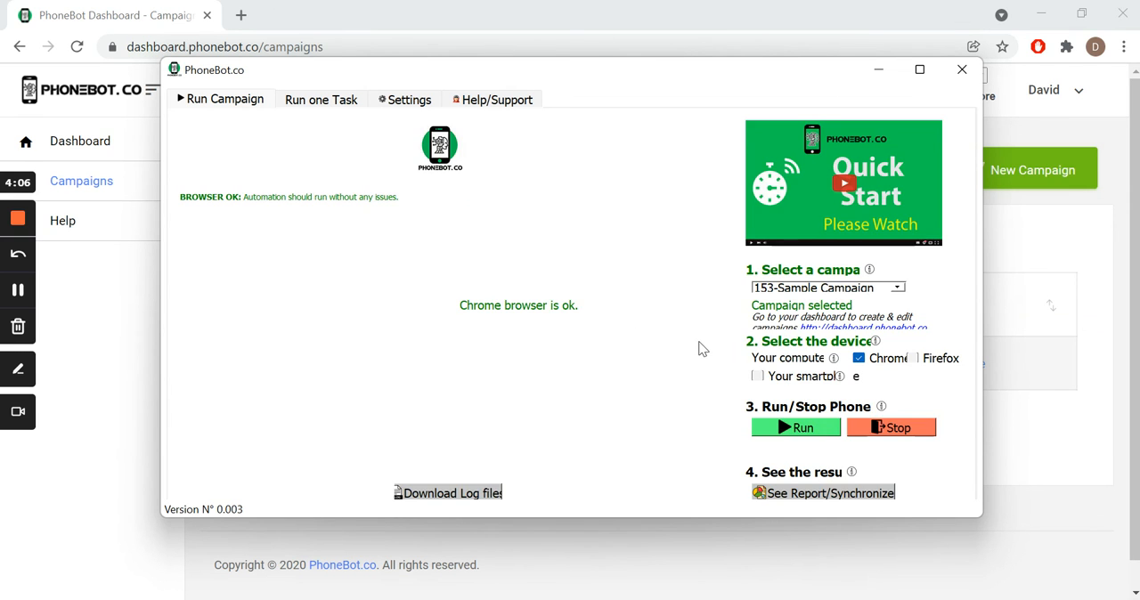
{"action": "mouse_move", "coordinate": [360, 263]}
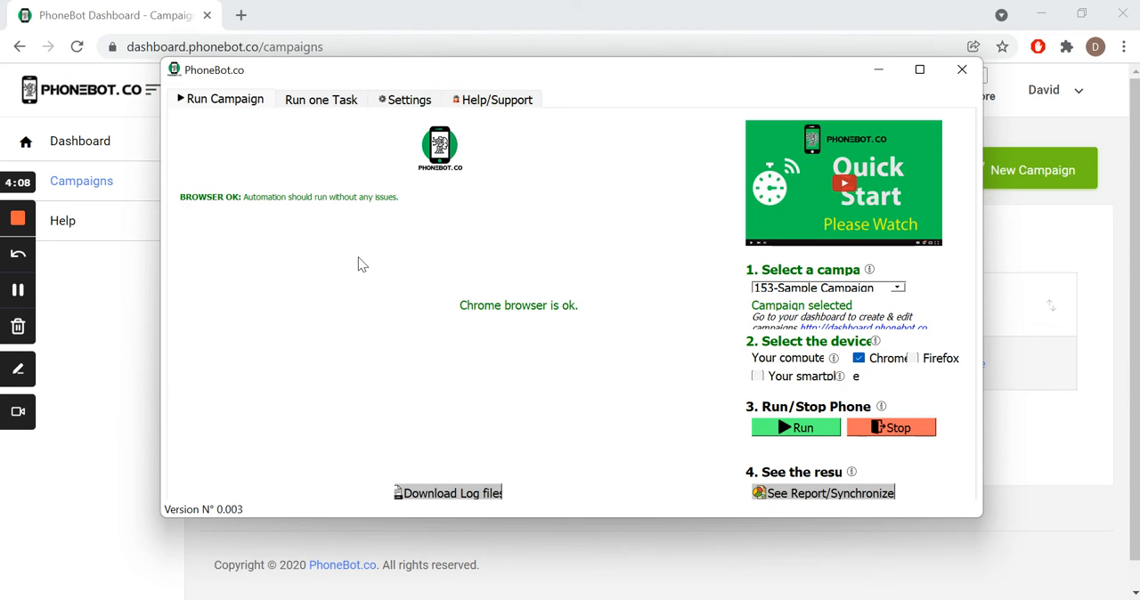
{"action": "mouse_move", "coordinate": [324, 268]}
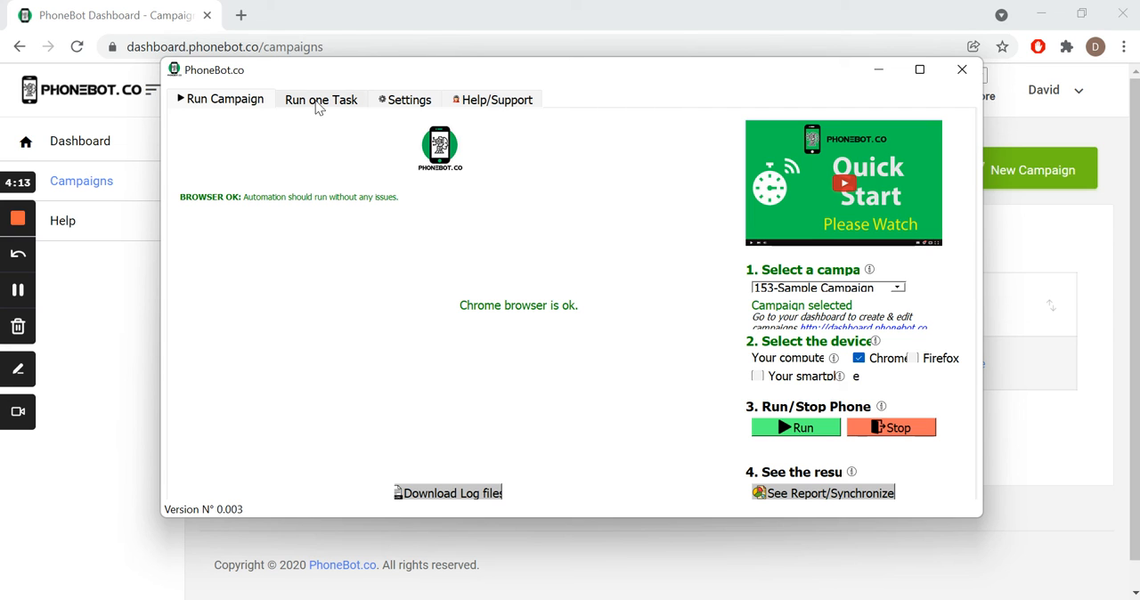
- Set up a Run one Task with 153-Sample Campaign on the computer, showing the task list
{"action": "left_click", "coordinate": [321, 99]}
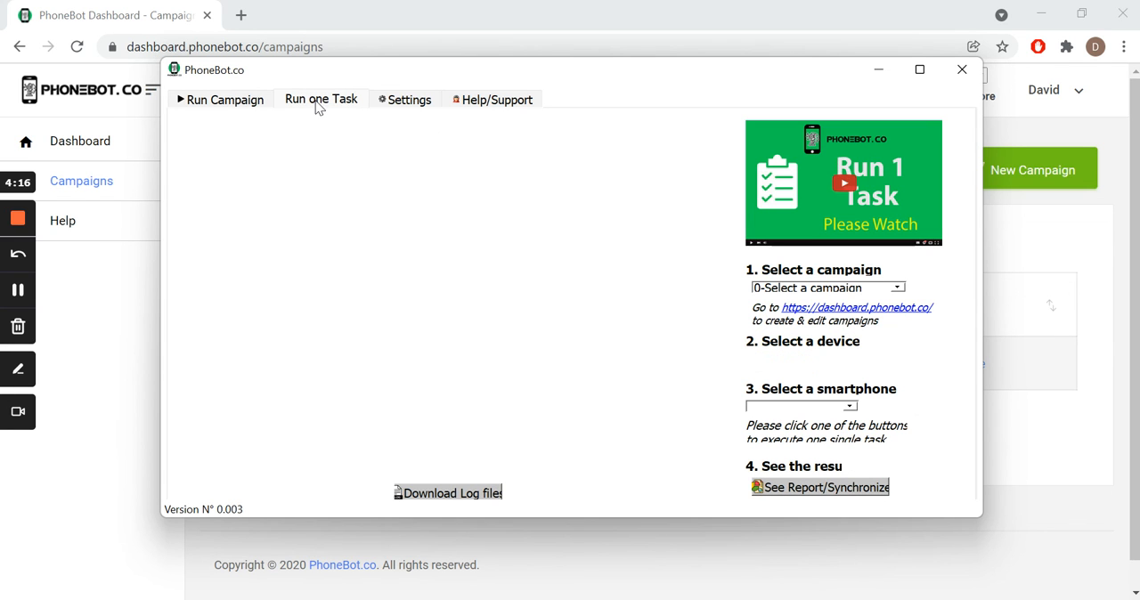
{"action": "left_click", "coordinate": [827, 286]}
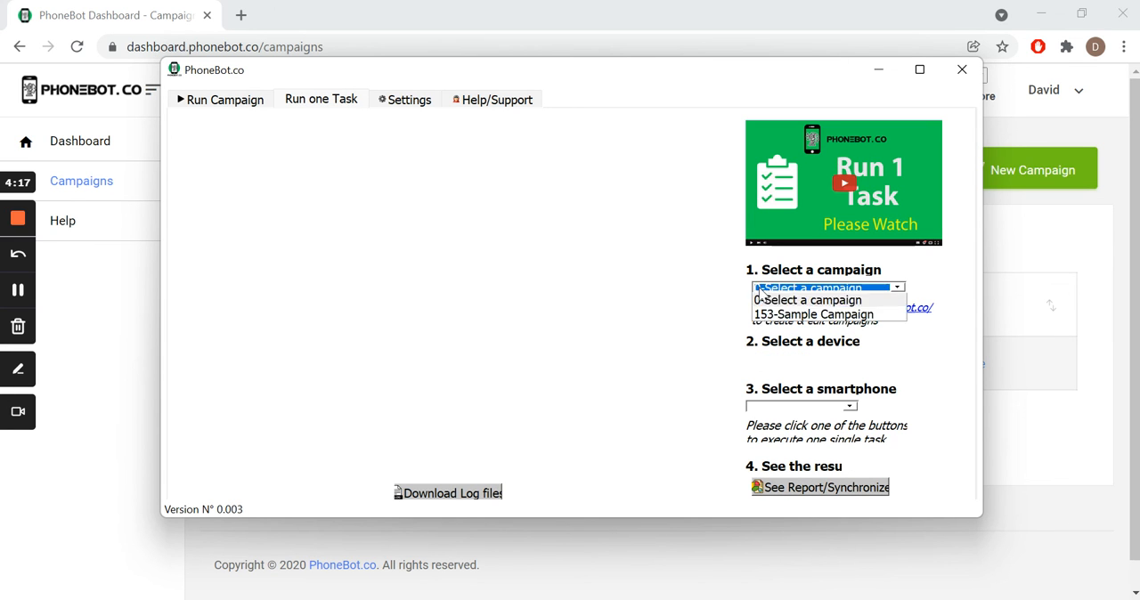
{"action": "left_click", "coordinate": [812, 316]}
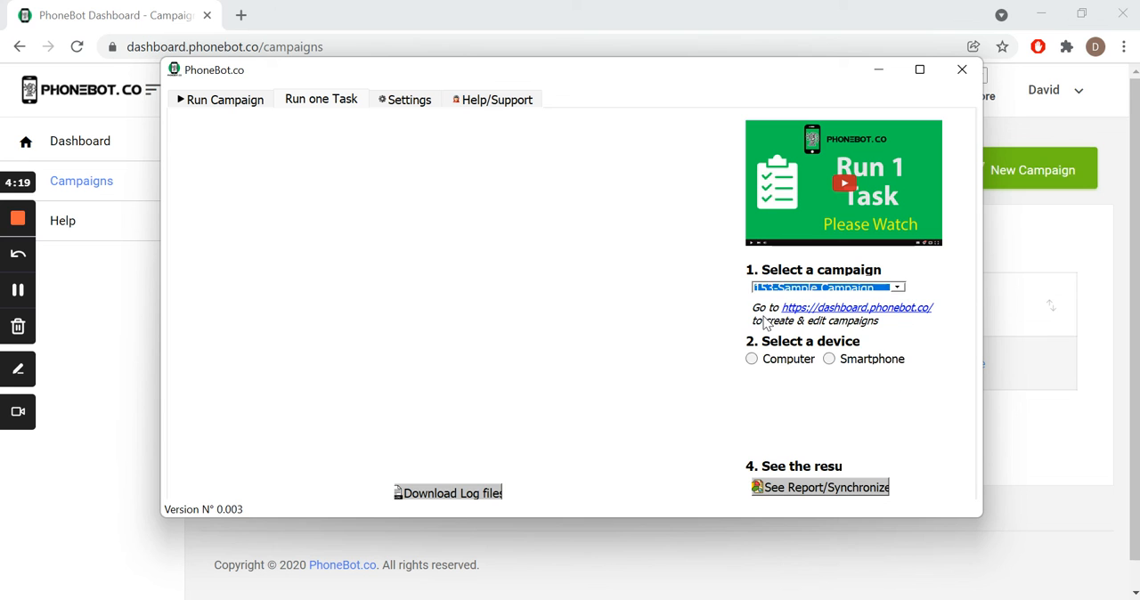
{"action": "left_click", "coordinate": [752, 360]}
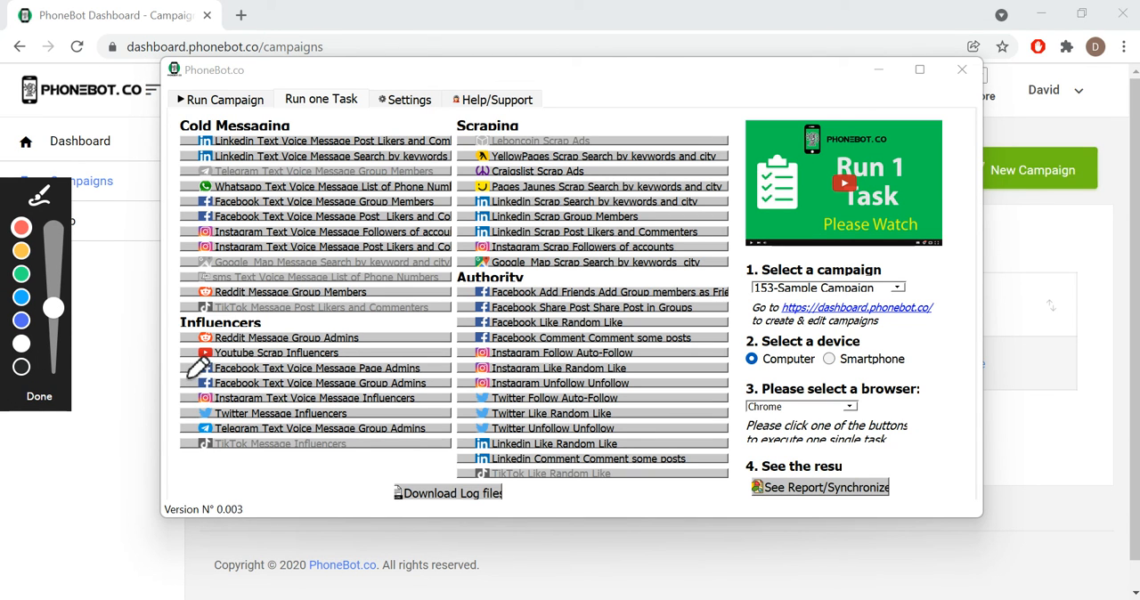
{"action": "left_click_drag", "start_coordinate": [187, 366], "coordinate": [437, 406]}
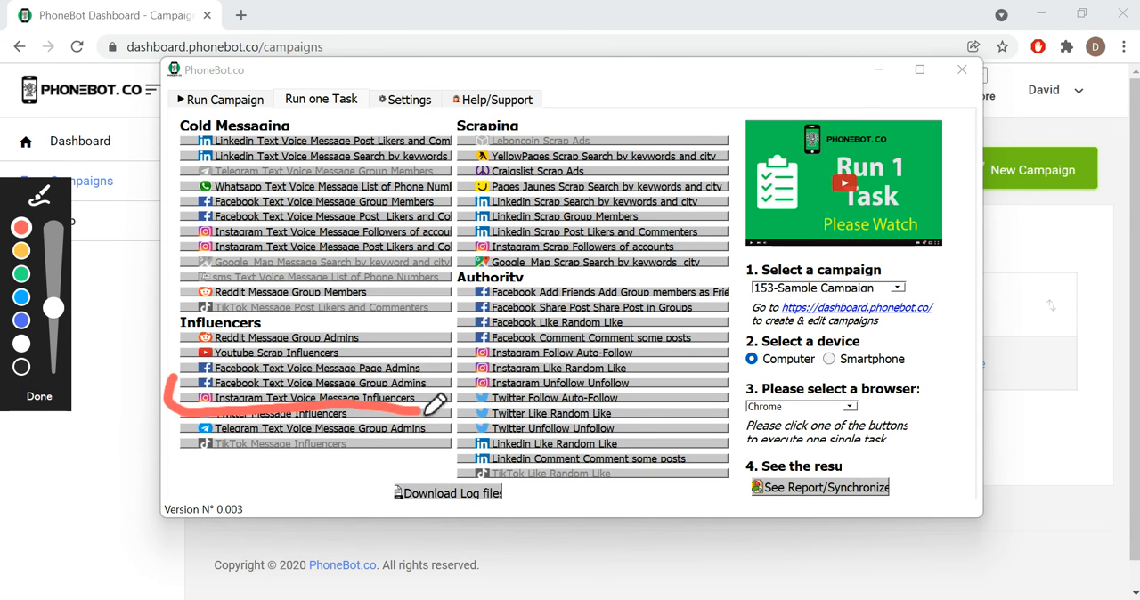